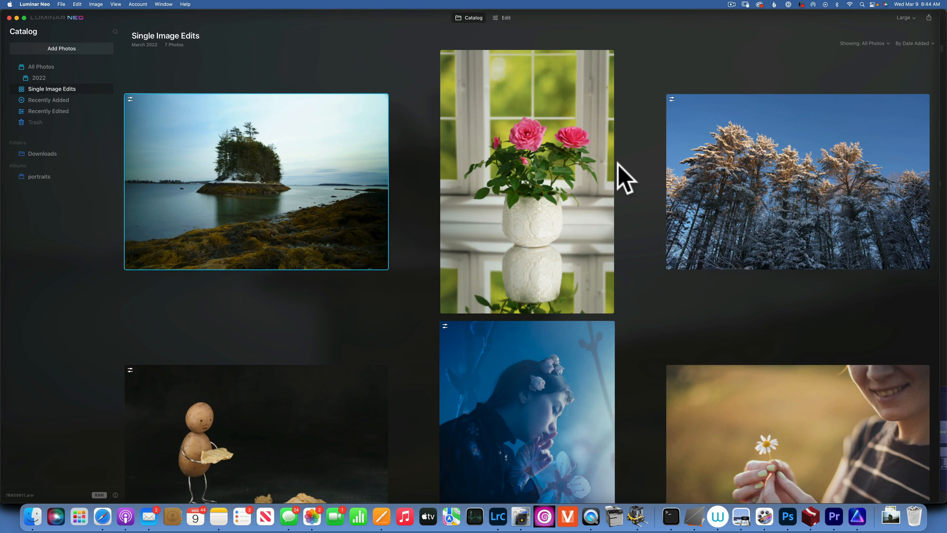
pyautogui.moveTo(550, 193)
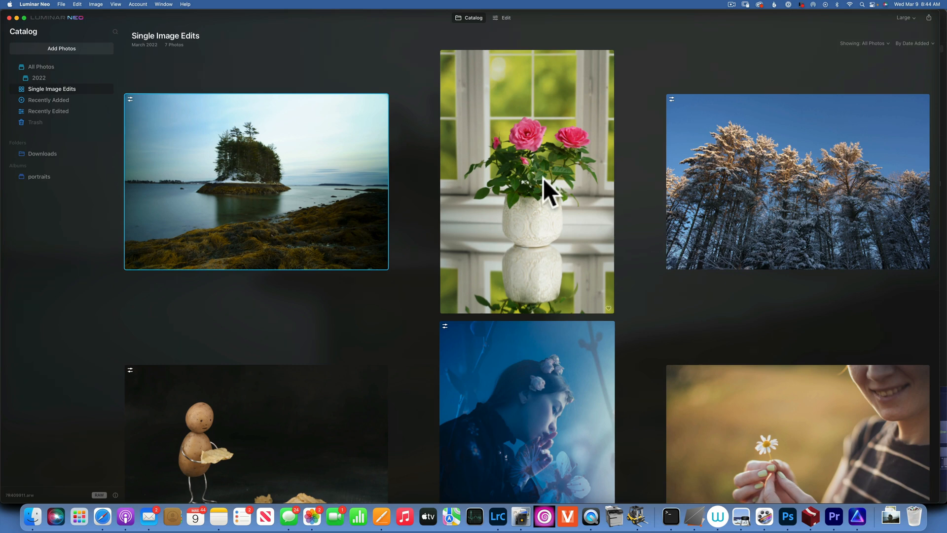
# Step: Open the pink roses in a white vase photo full-size from the Single Image Edits catalog
pyautogui.doubleClick(525, 181)
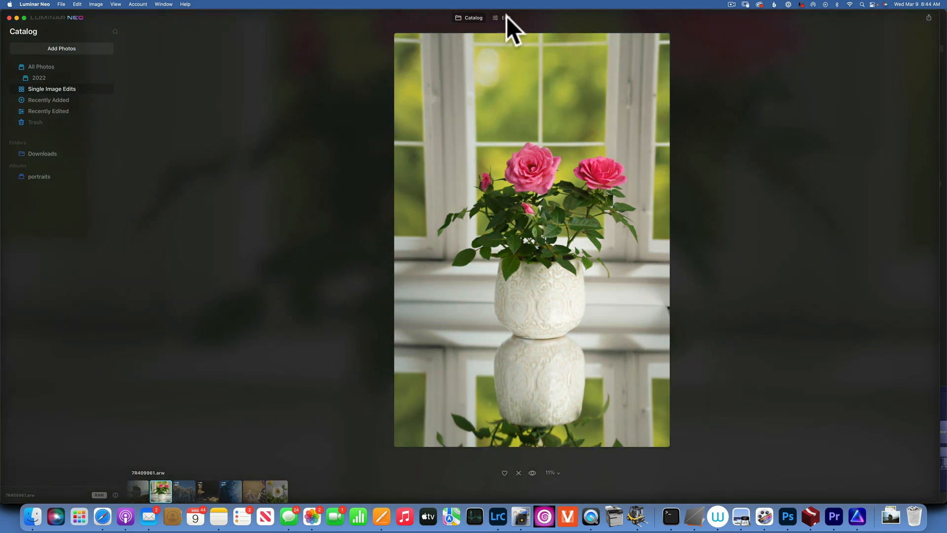
# Step: Load the roses photo into the Edit workspace with Essentials and Develop tools in view
pyautogui.click(506, 17)
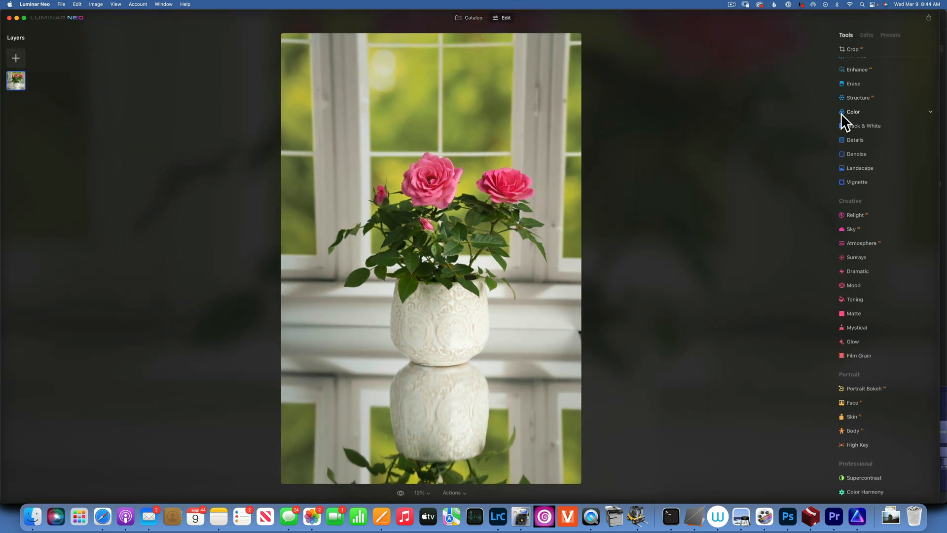
pyautogui.scroll(3)
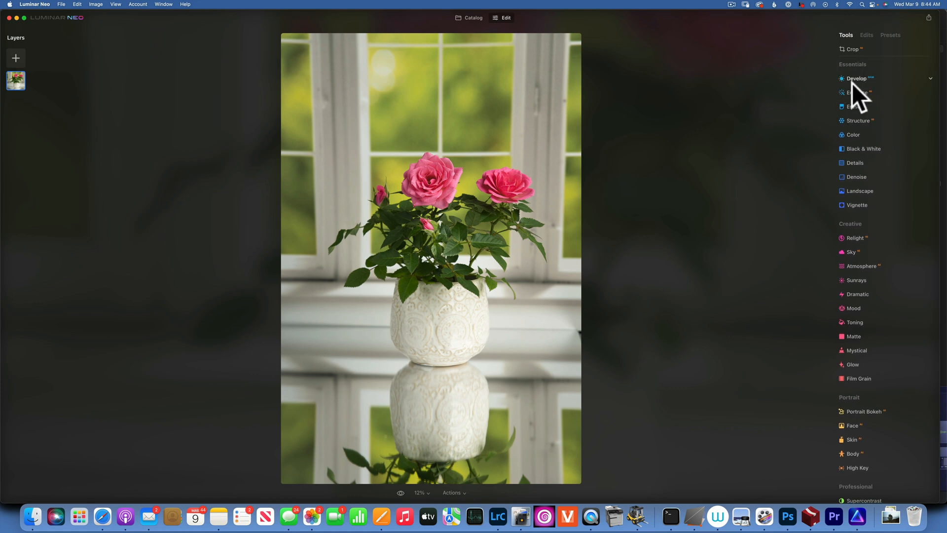
pyautogui.moveTo(846, 91)
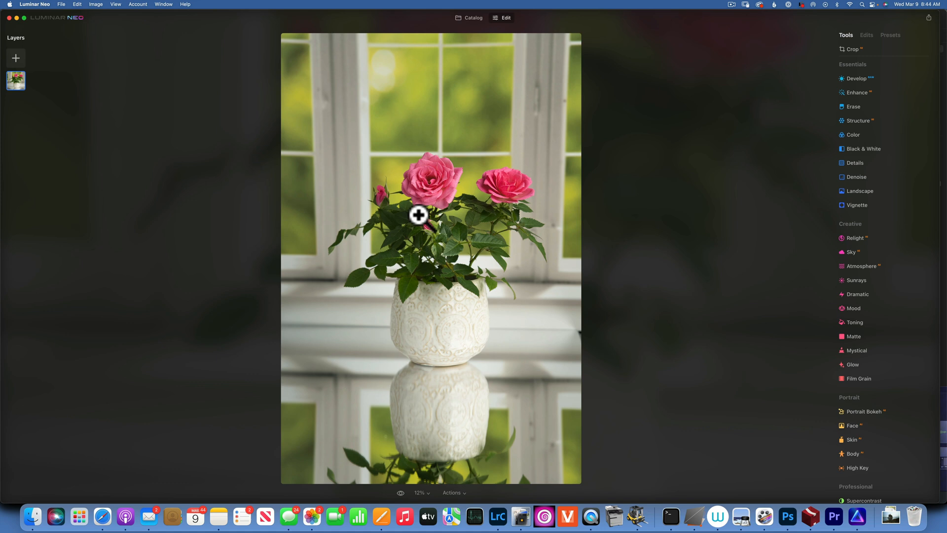
pyautogui.moveTo(825, 130)
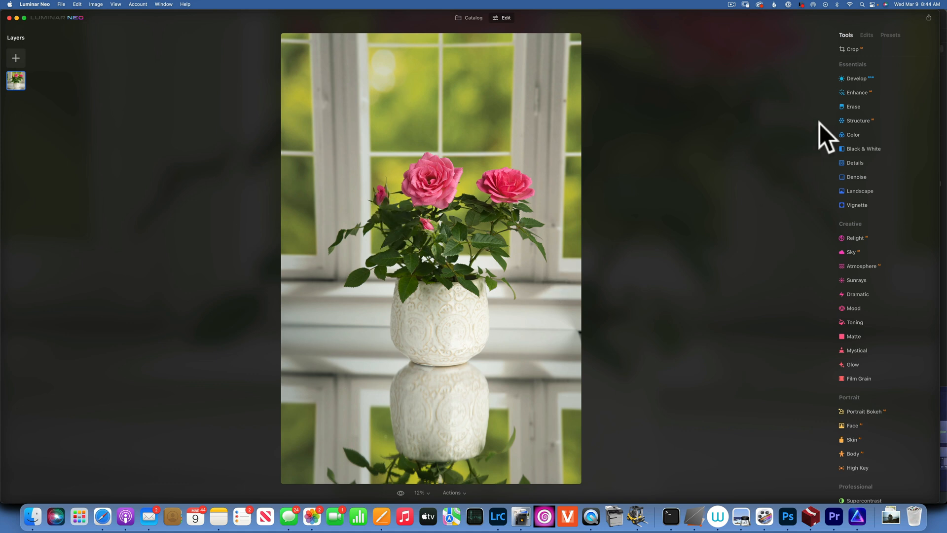
pyautogui.moveTo(833, 85)
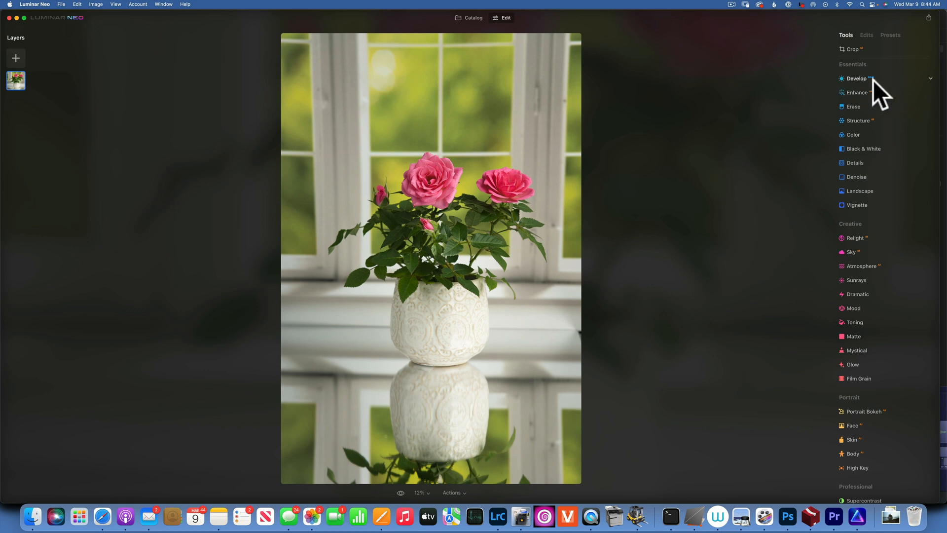
# Step: In Develop, set the camera profile to Adobe Standard, then to Camera Standard
pyautogui.click(856, 78)
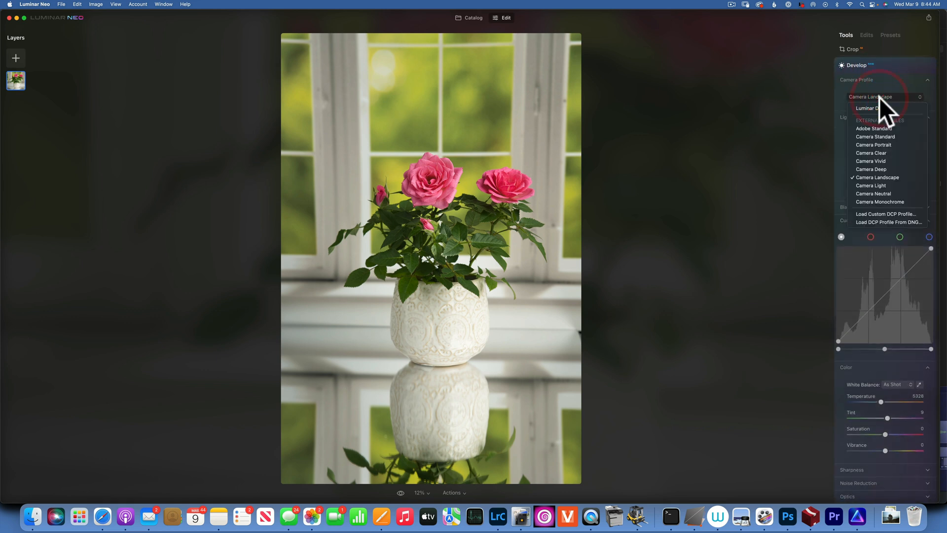
pyautogui.moveTo(886, 161)
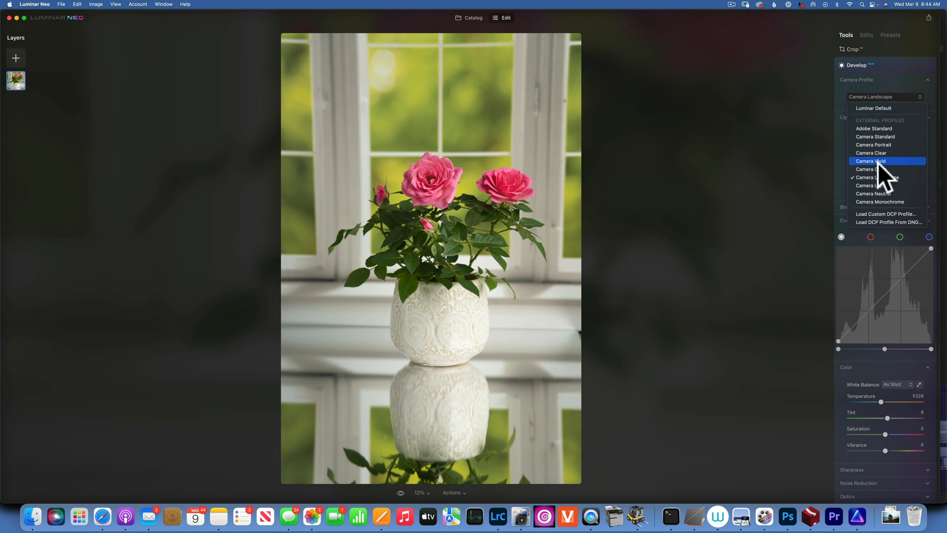
pyautogui.moveTo(886, 169)
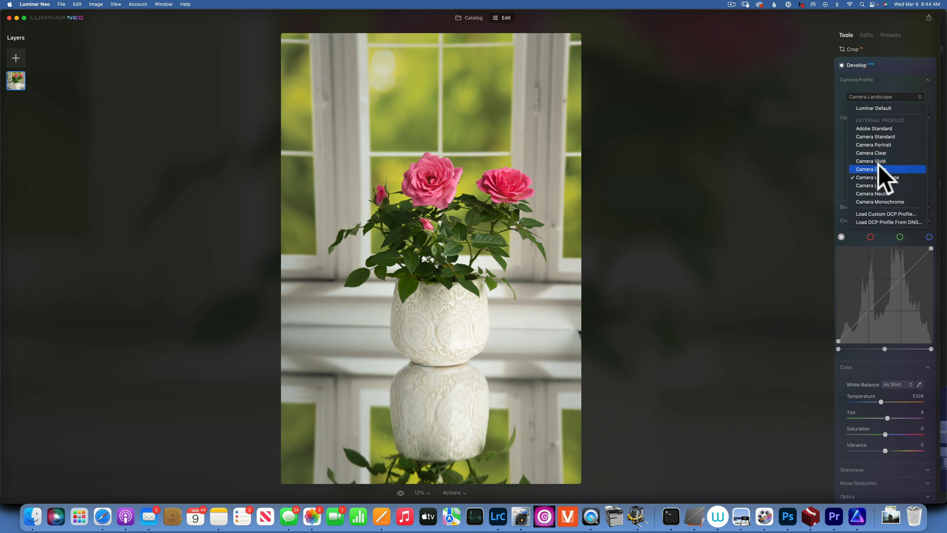
pyautogui.moveTo(888, 137)
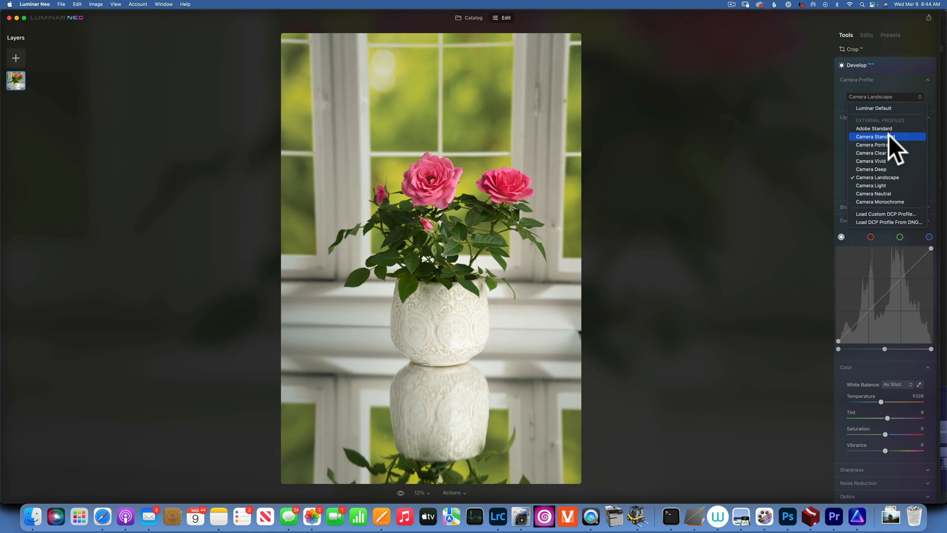
pyautogui.moveTo(866, 109)
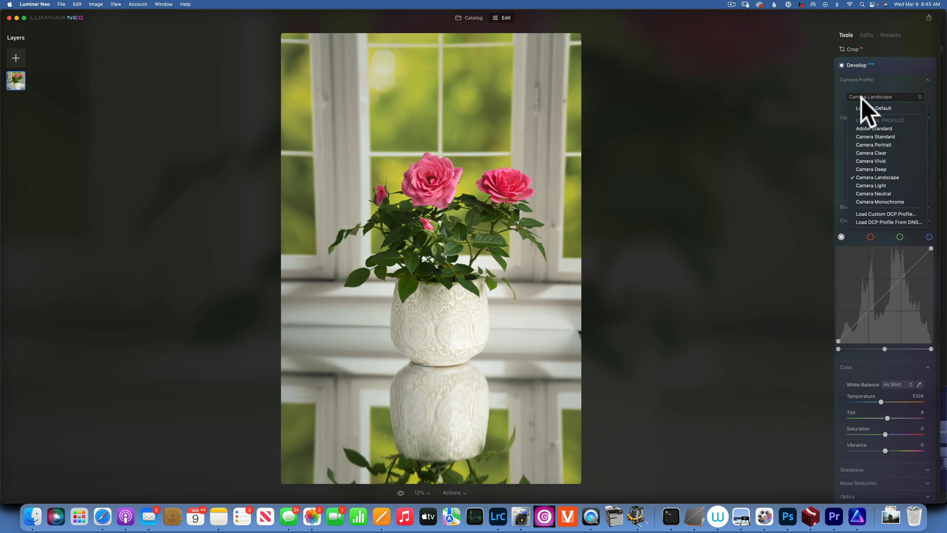
pyautogui.click(875, 129)
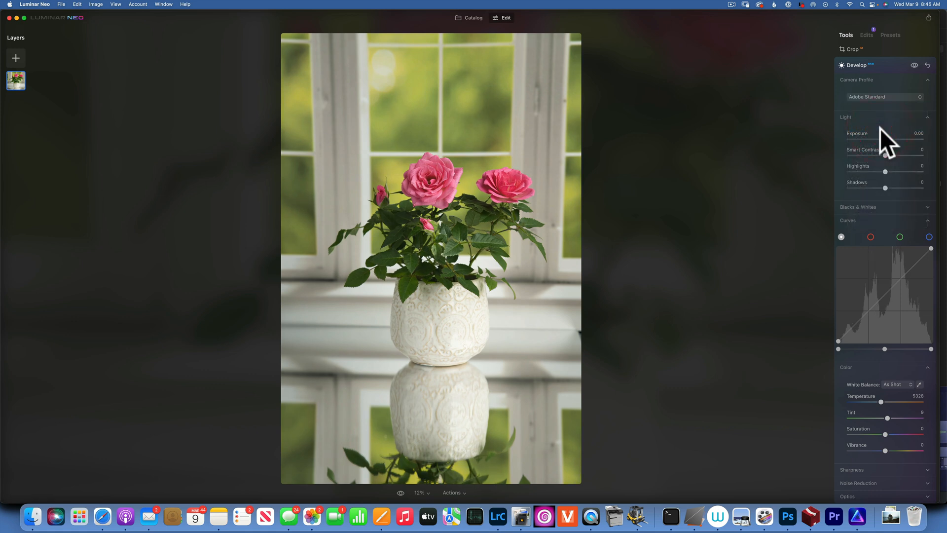
pyautogui.moveTo(885, 96)
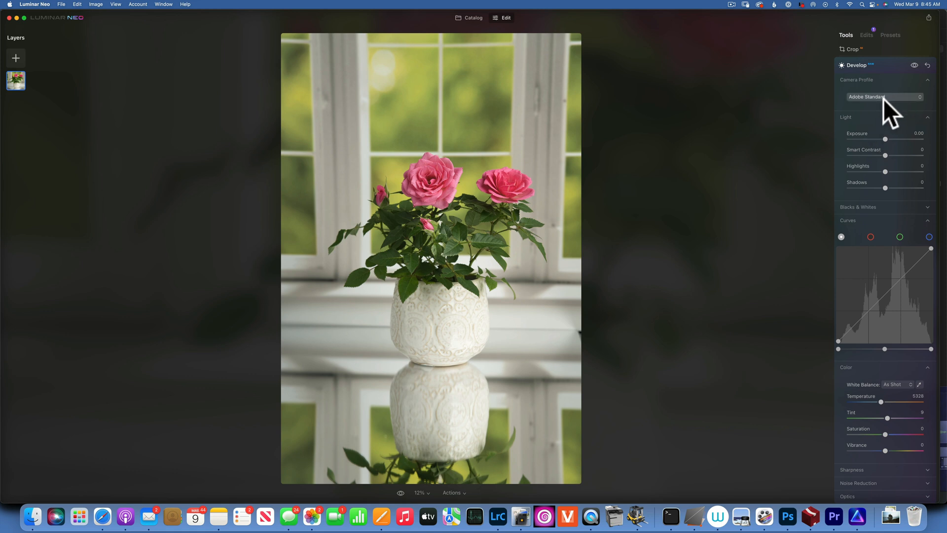
pyautogui.click(884, 97)
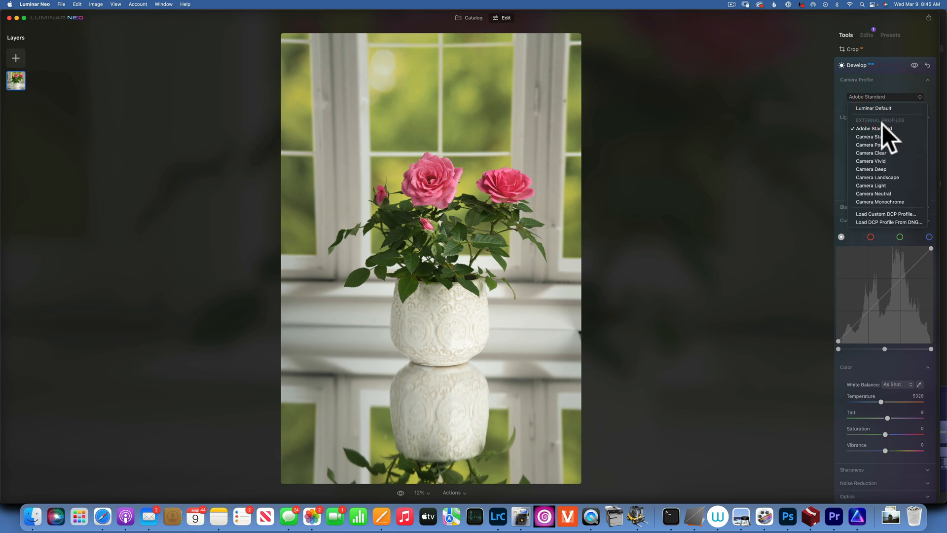
pyautogui.click(875, 136)
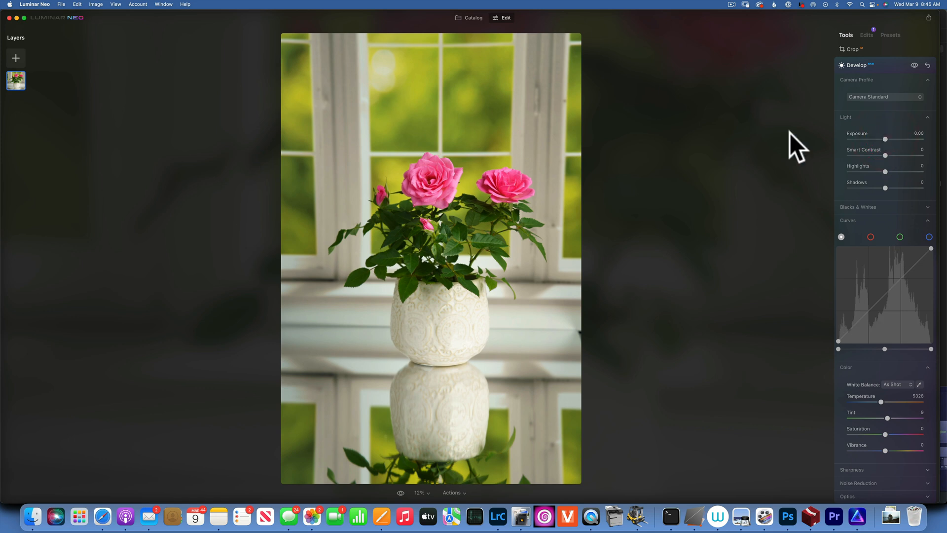
pyautogui.moveTo(886, 111)
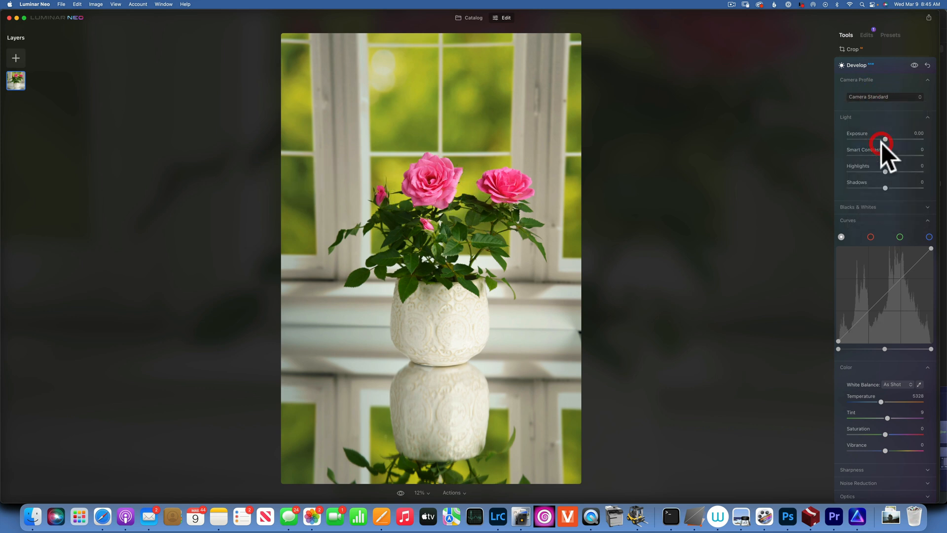
# Step: Try the Camera Portrait, Camera Clear and Camera Vivid profiles on the roses photo
pyautogui.click(884, 97)
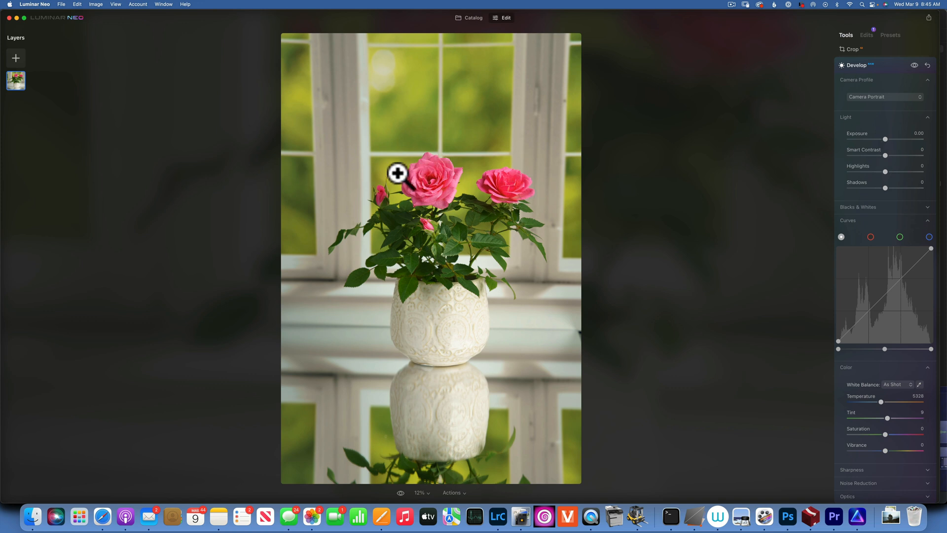
pyautogui.click(883, 97)
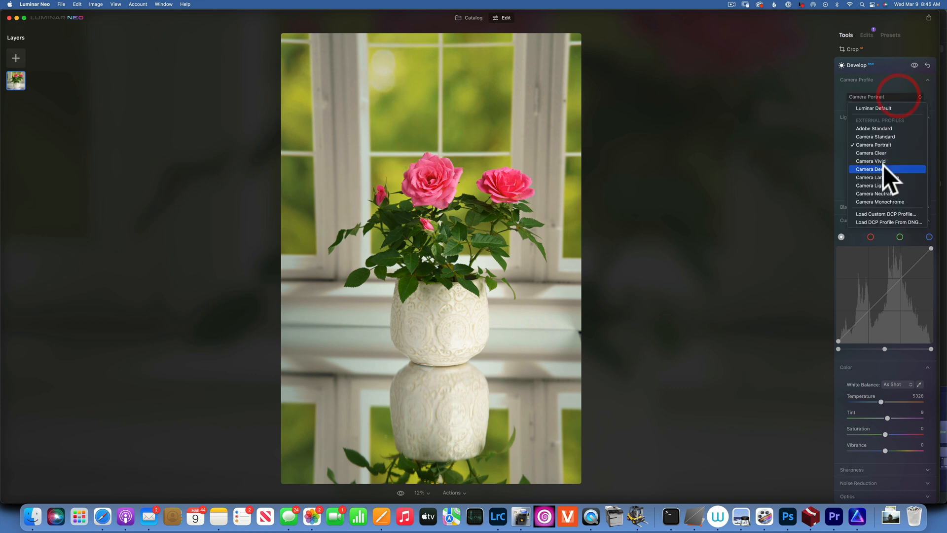
pyautogui.click(872, 153)
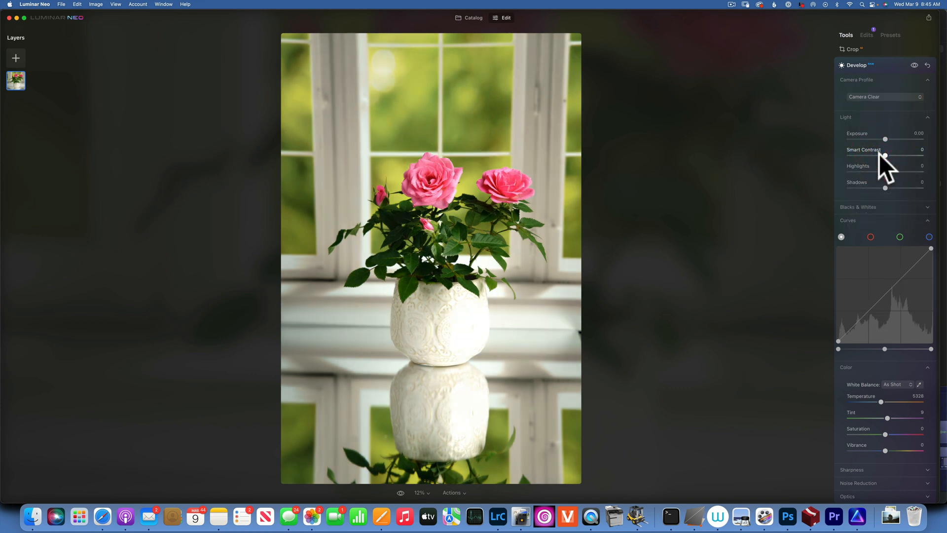
pyautogui.moveTo(411, 268)
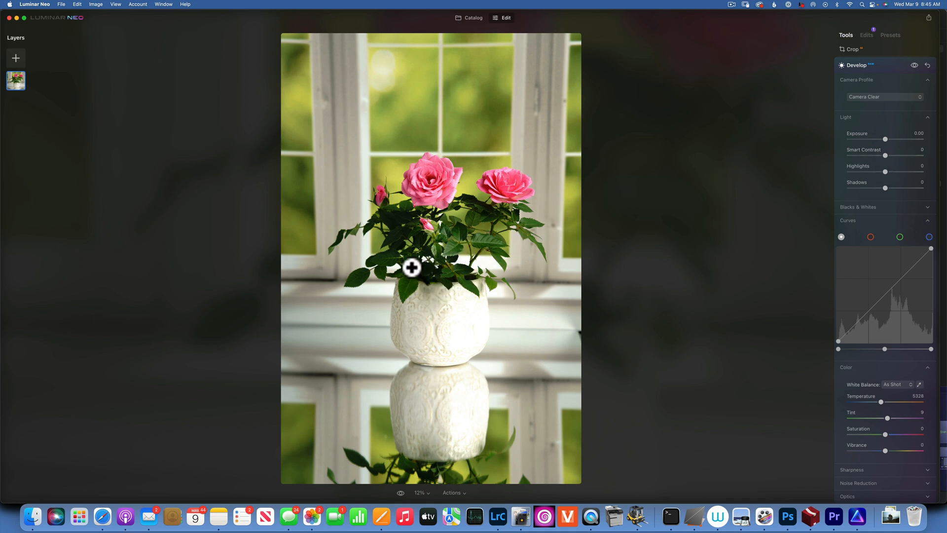
pyautogui.moveTo(883, 108)
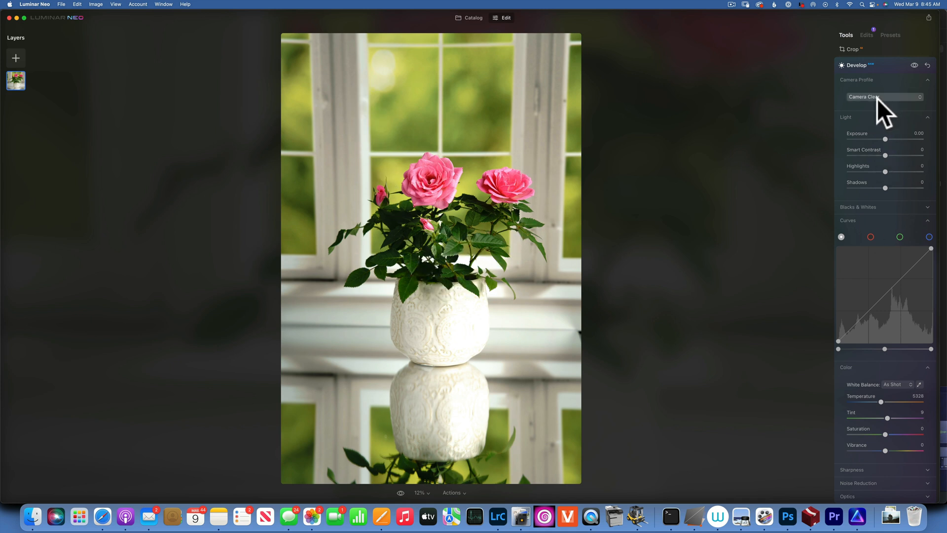
pyautogui.click(884, 97)
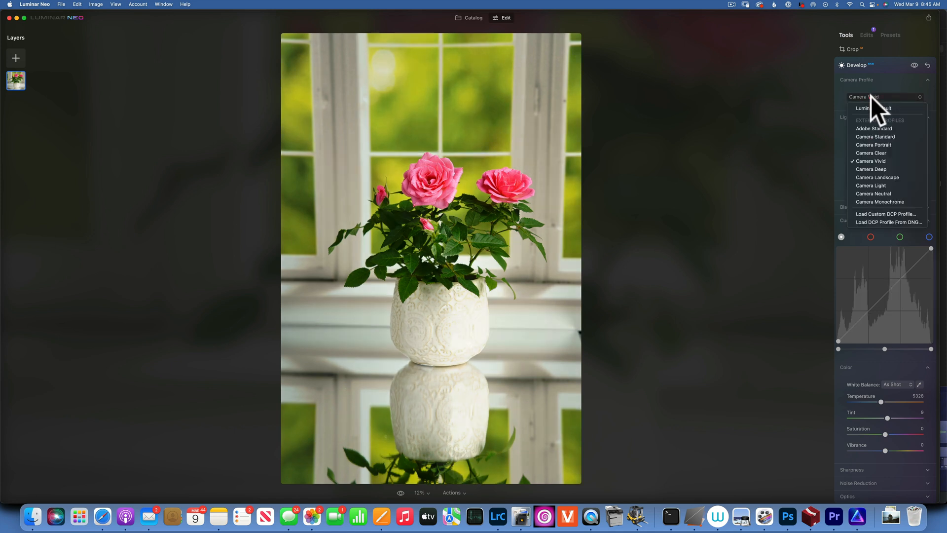
pyautogui.click(871, 161)
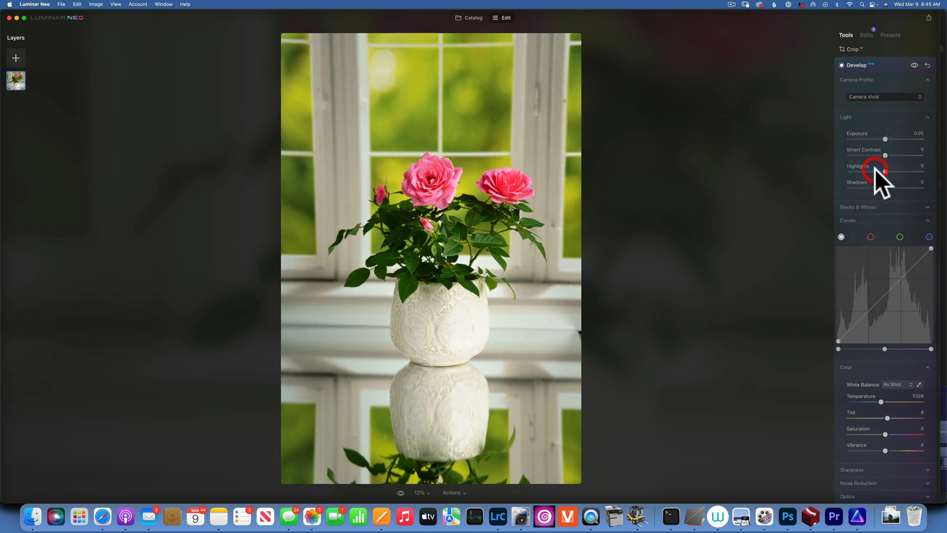
# Step: Try Camera Deep and Camera Landscape, then settle on the Camera Light profile
pyautogui.click(884, 97)
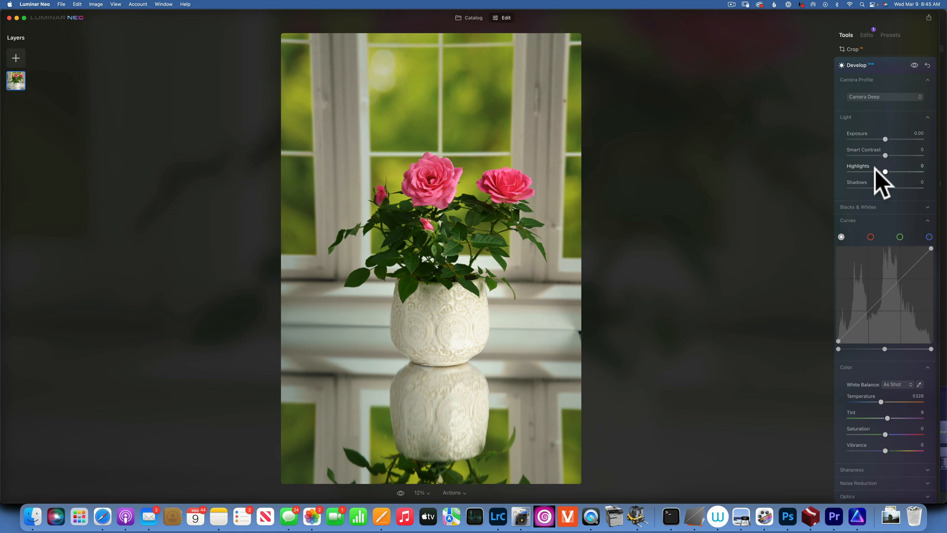
pyautogui.click(884, 97)
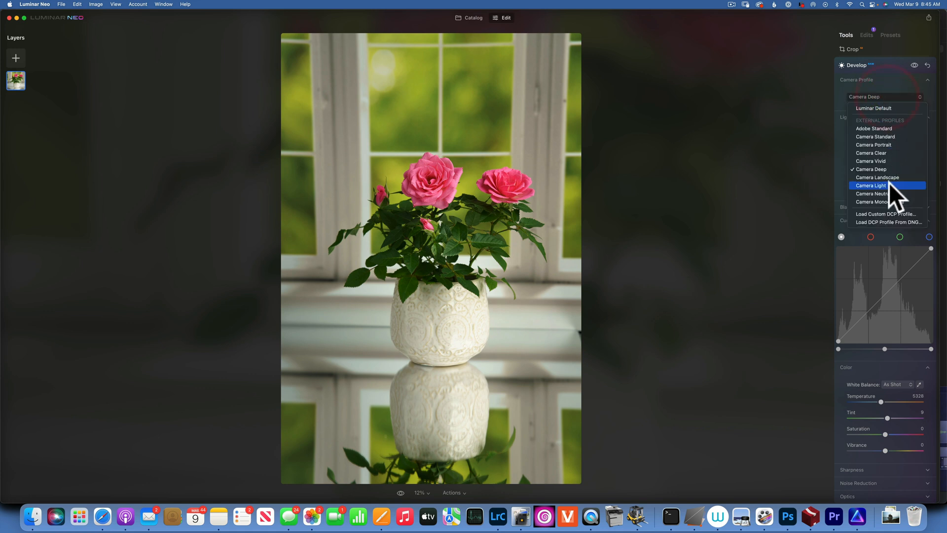
pyautogui.click(878, 177)
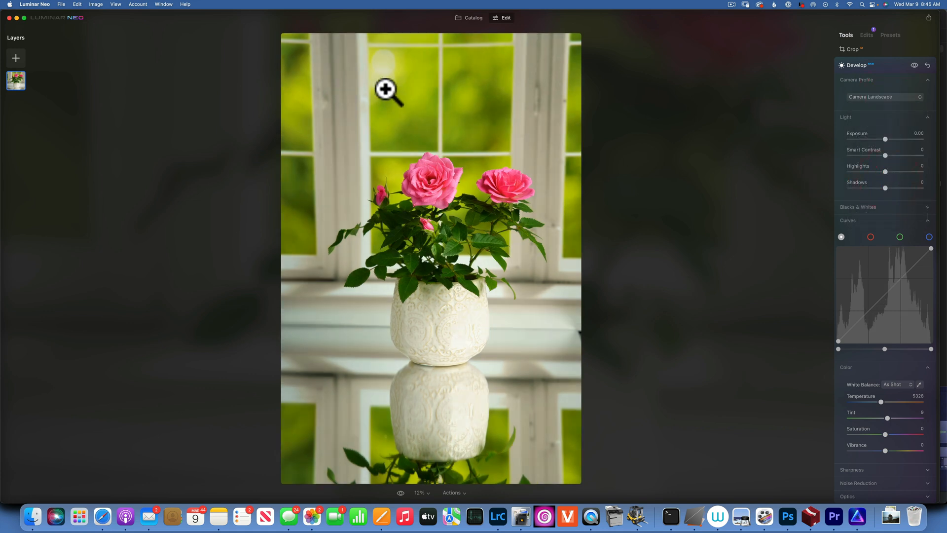
pyautogui.click(884, 97)
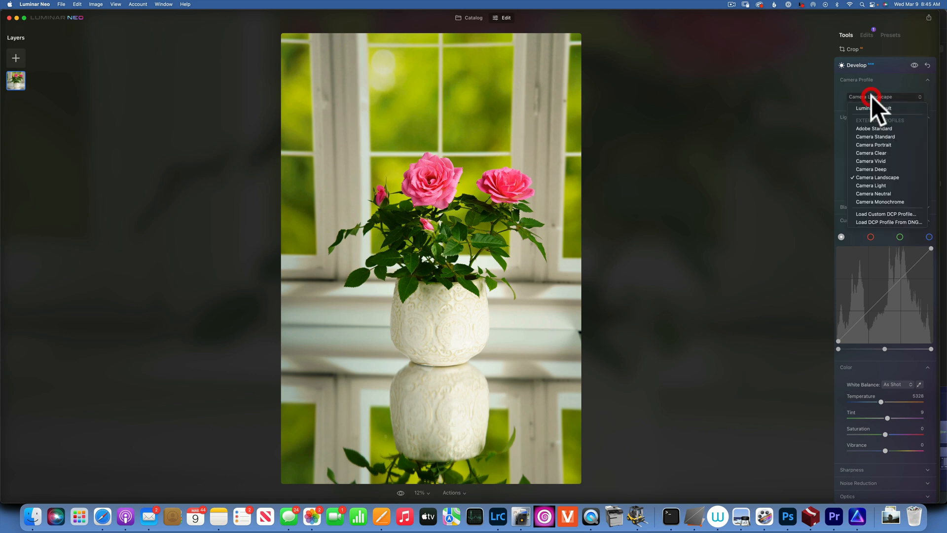
pyautogui.click(871, 186)
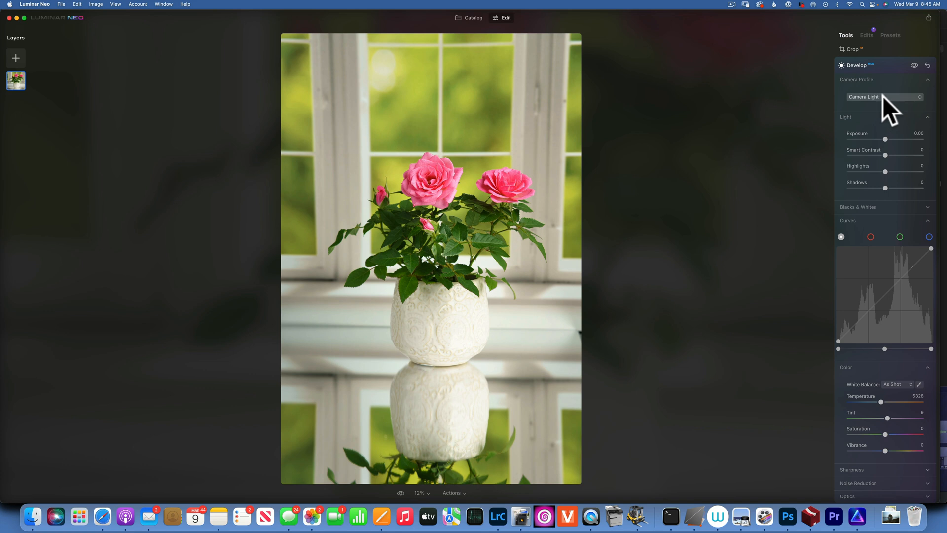
pyautogui.click(884, 97)
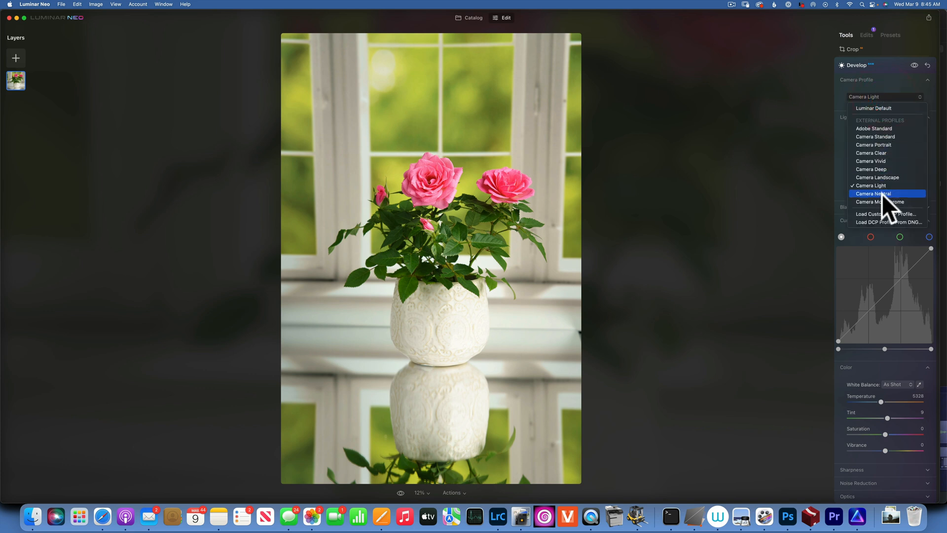
# Step: Switch the roses photo from Camera Light to the Camera Neutral profile
pyautogui.click(875, 193)
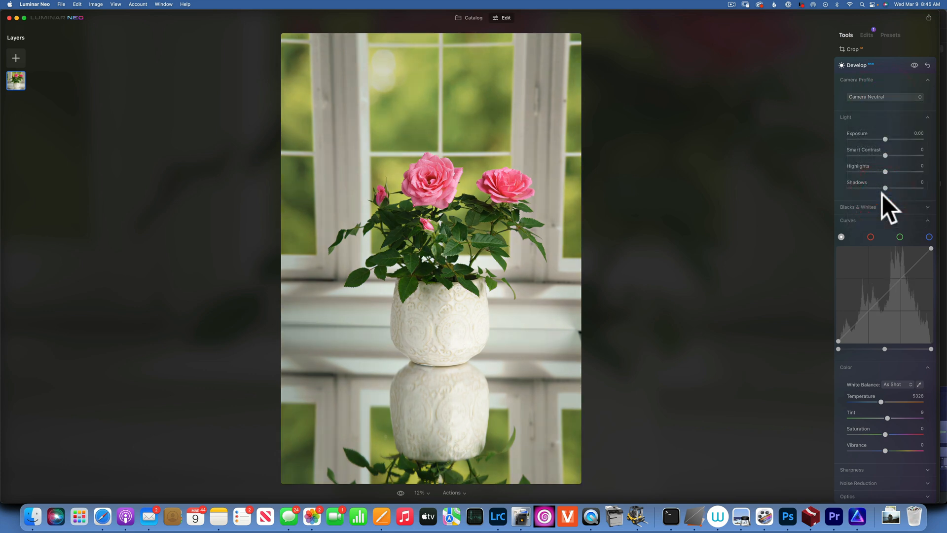
pyautogui.moveTo(523, 165)
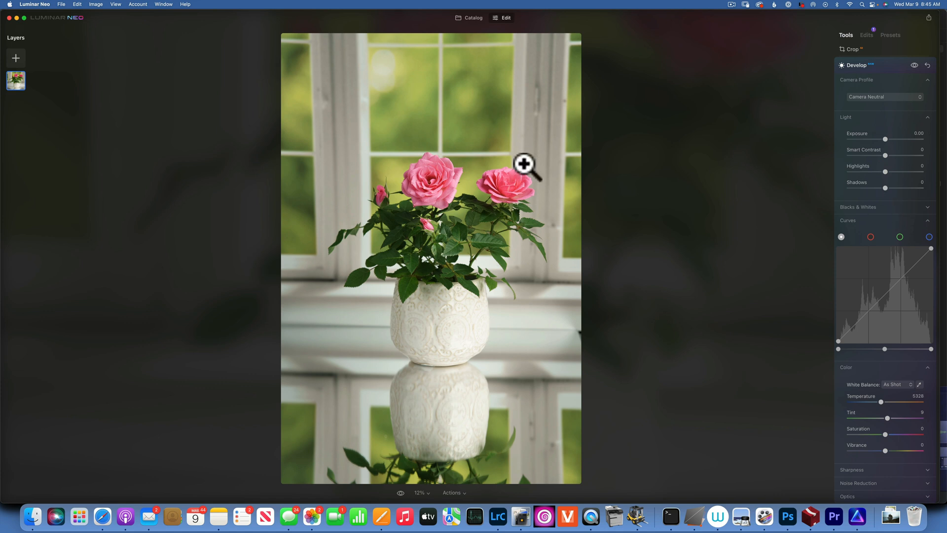
pyautogui.moveTo(441, 197)
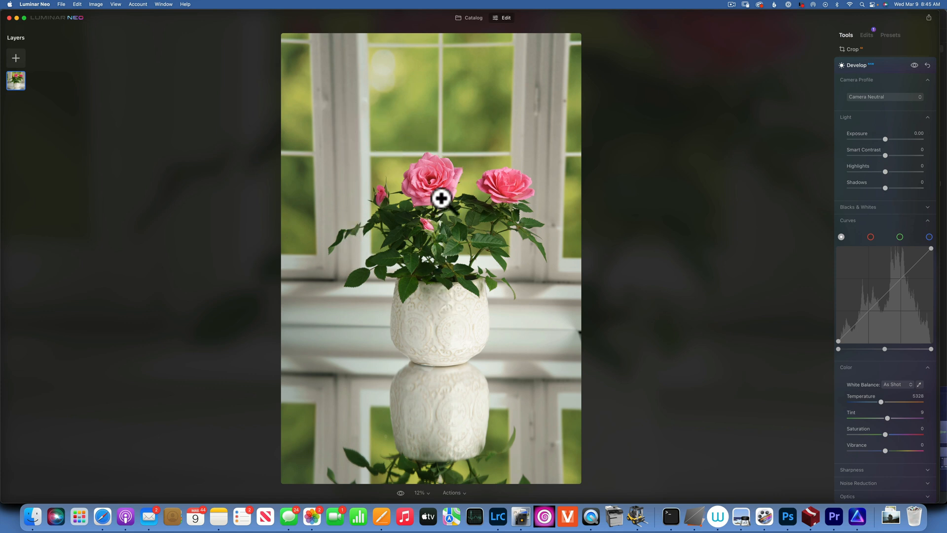
pyautogui.moveTo(524, 251)
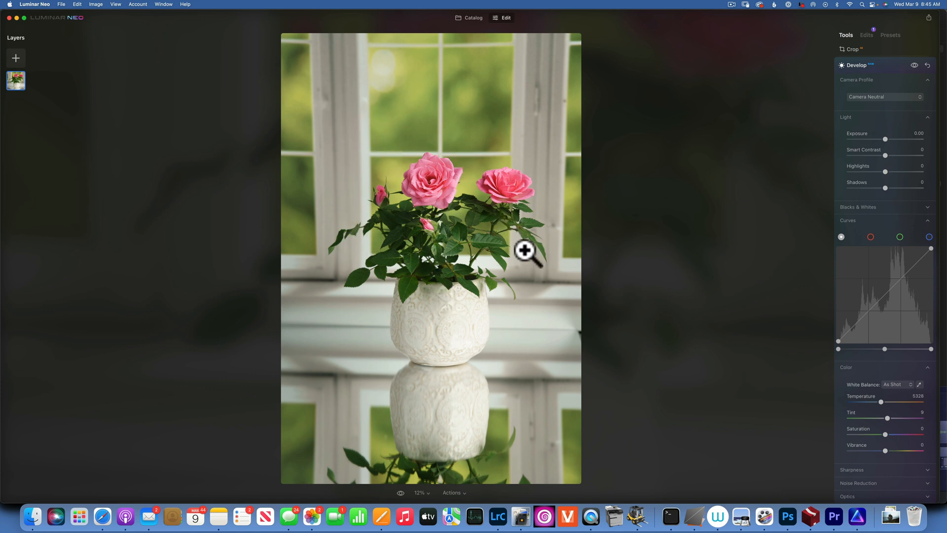
pyautogui.moveTo(450, 227)
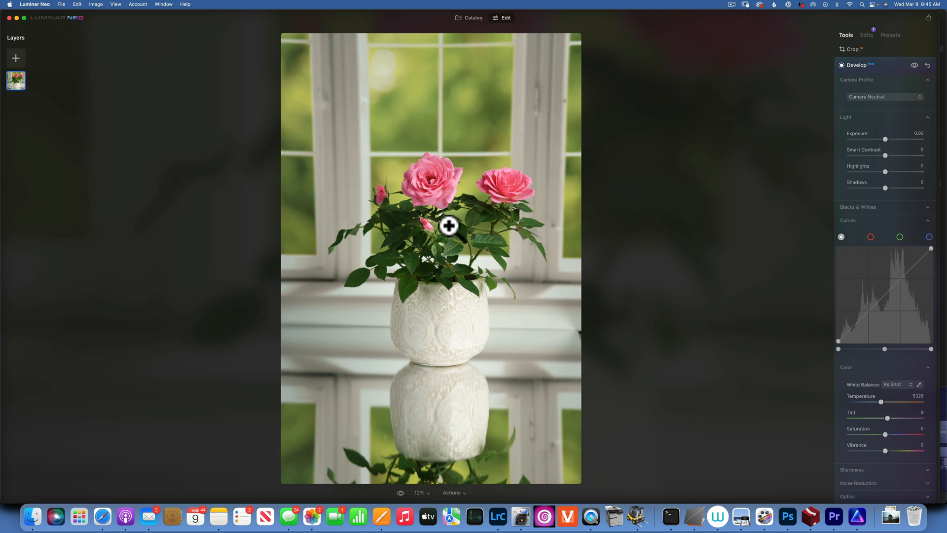
pyautogui.moveTo(447, 191)
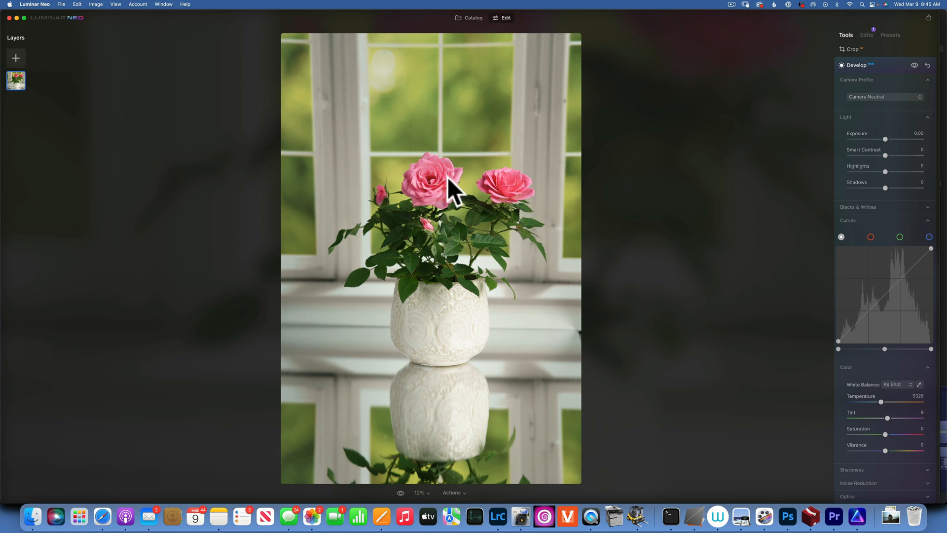
pyautogui.moveTo(529, 205)
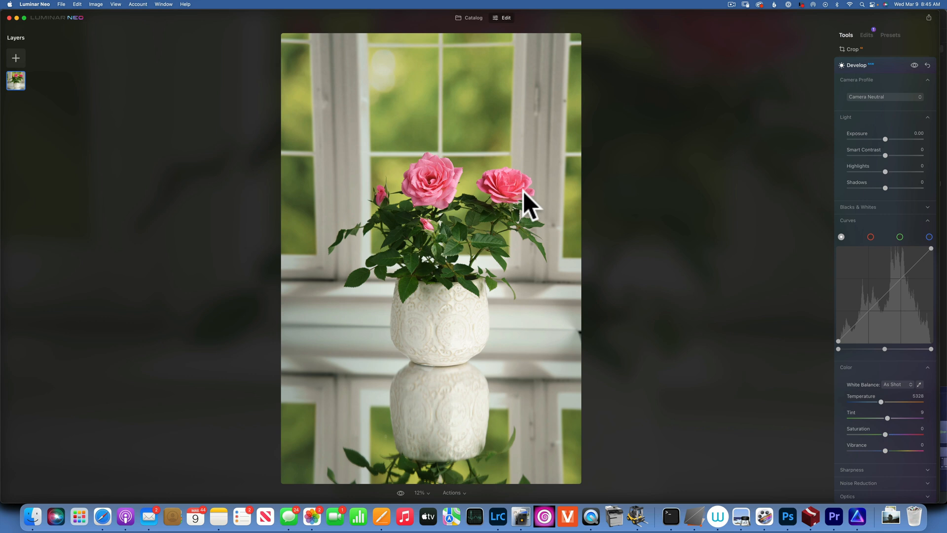
pyautogui.moveTo(605, 217)
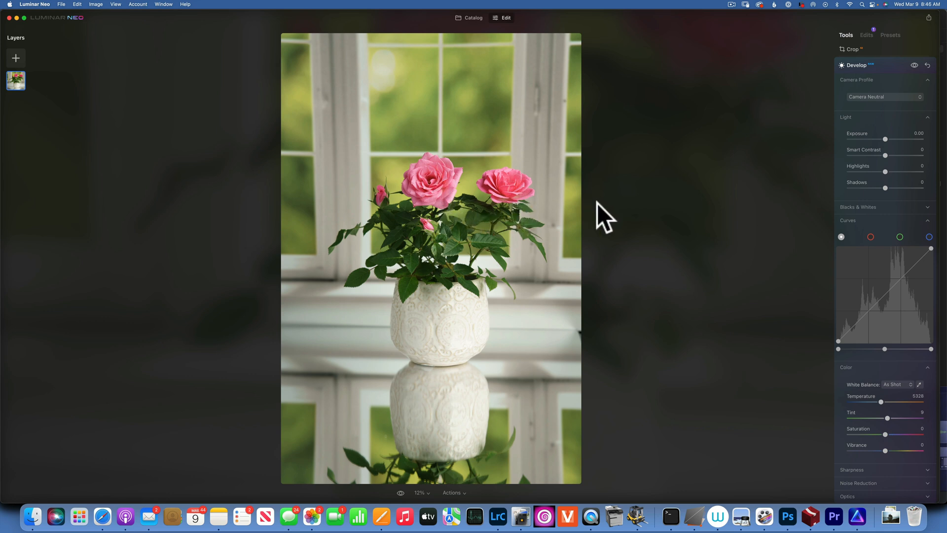
pyautogui.moveTo(886, 97)
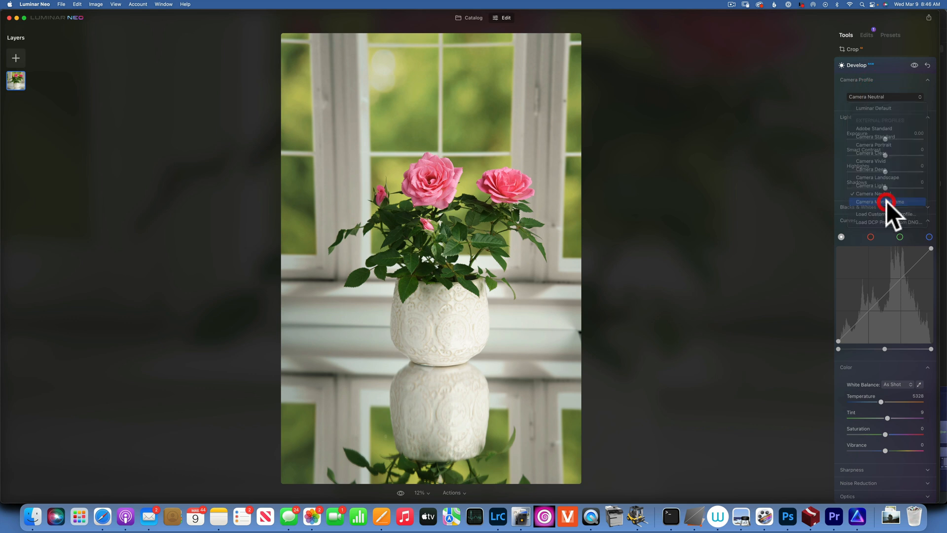
# Step: Preview the roses in black and white with Camera Monochrome, then return to a colour profile
pyautogui.click(881, 201)
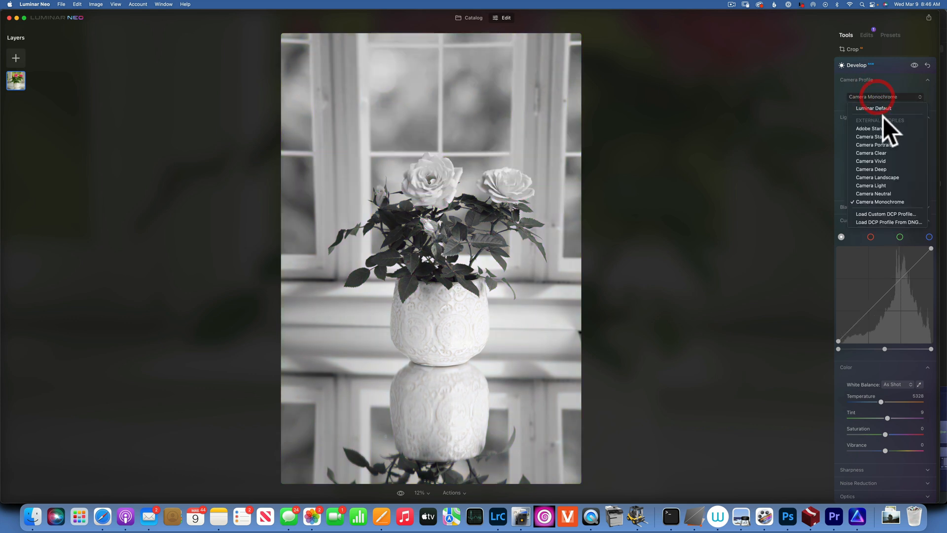
pyautogui.click(868, 128)
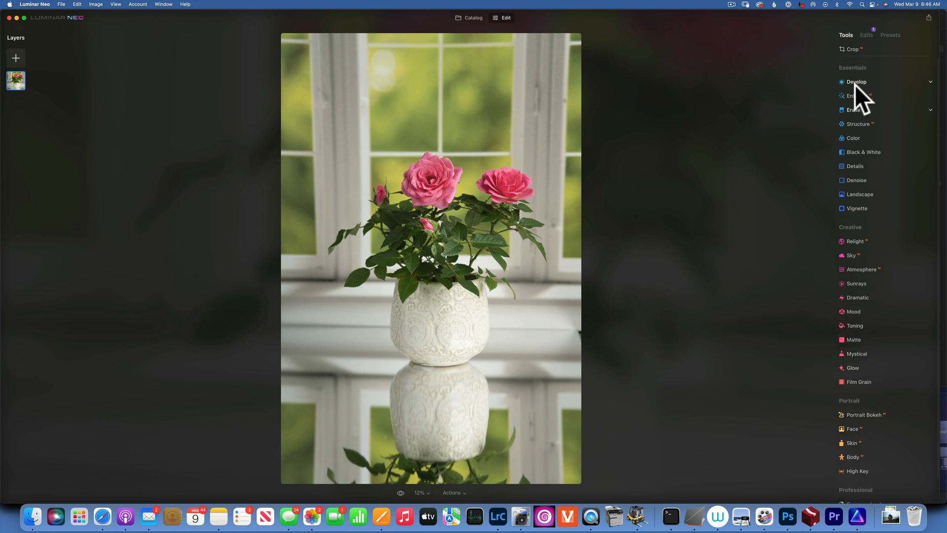
pyautogui.moveTo(635, 253)
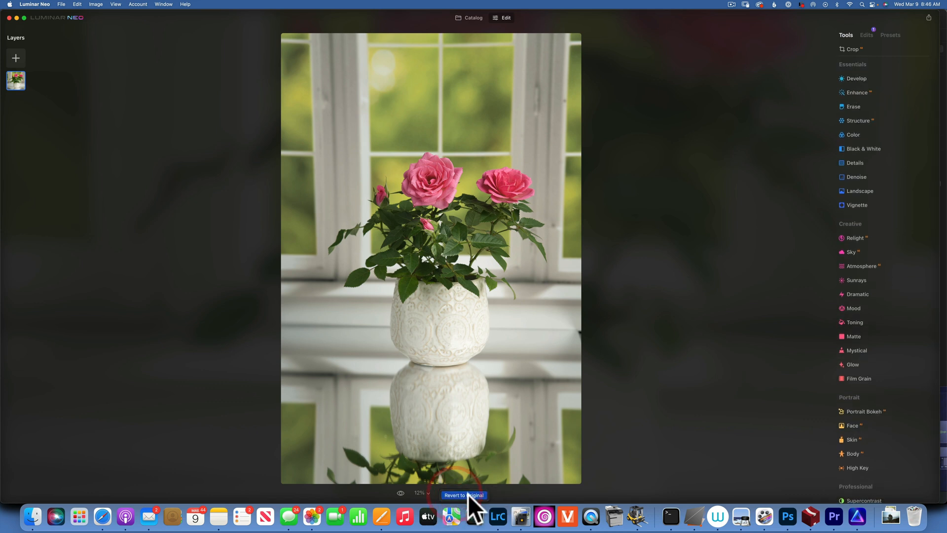
# Step: Revert the roses photo to its original, visit Structure, and expand Develop's light, curves and color settings
pyautogui.click(464, 494)
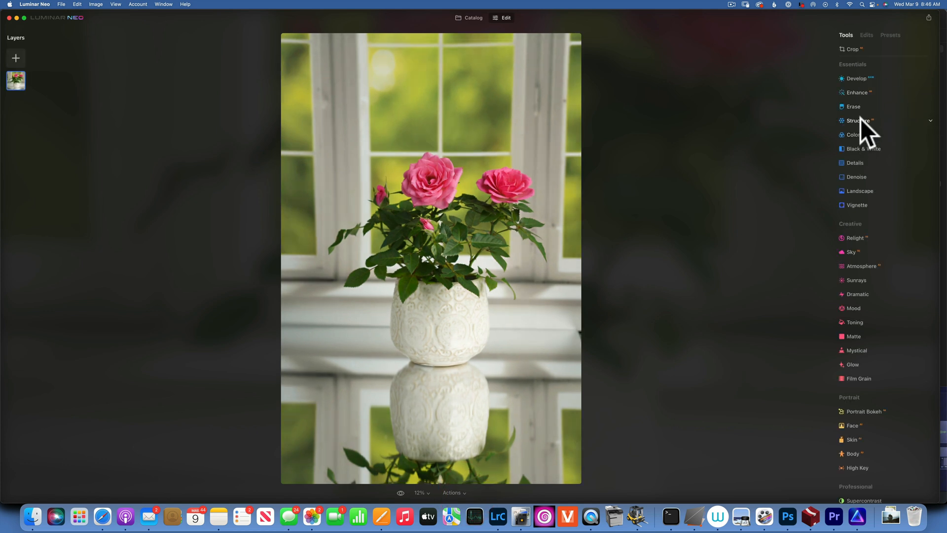
pyautogui.click(856, 120)
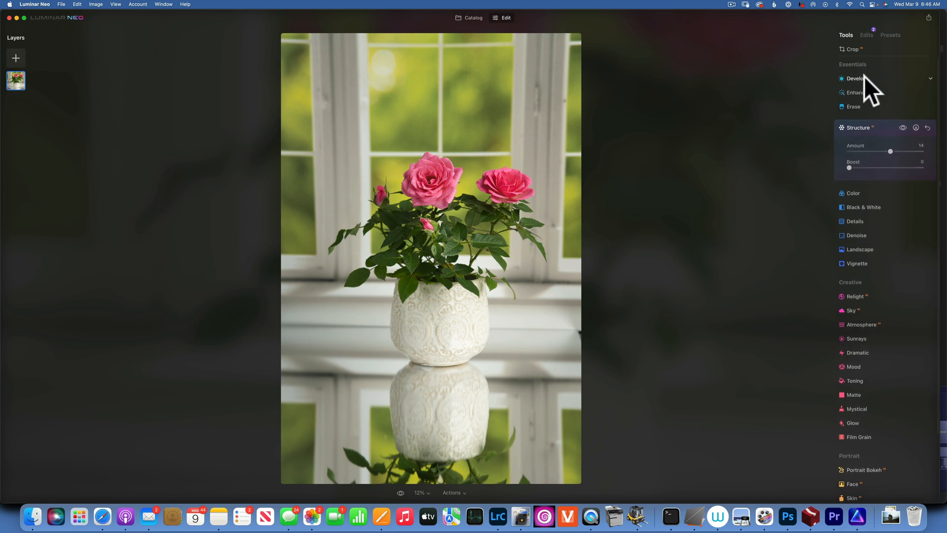
pyautogui.click(854, 78)
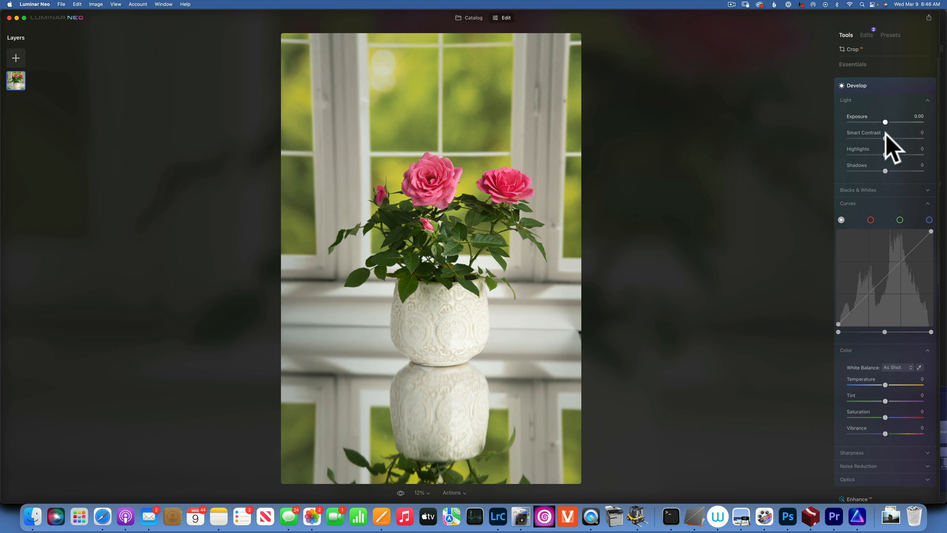
pyautogui.moveTo(834, 128)
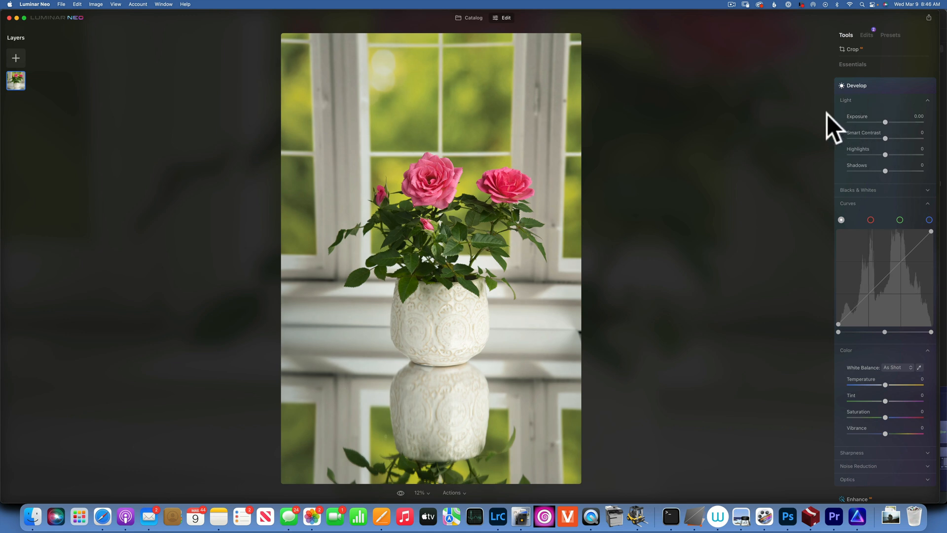
pyautogui.moveTo(461, 501)
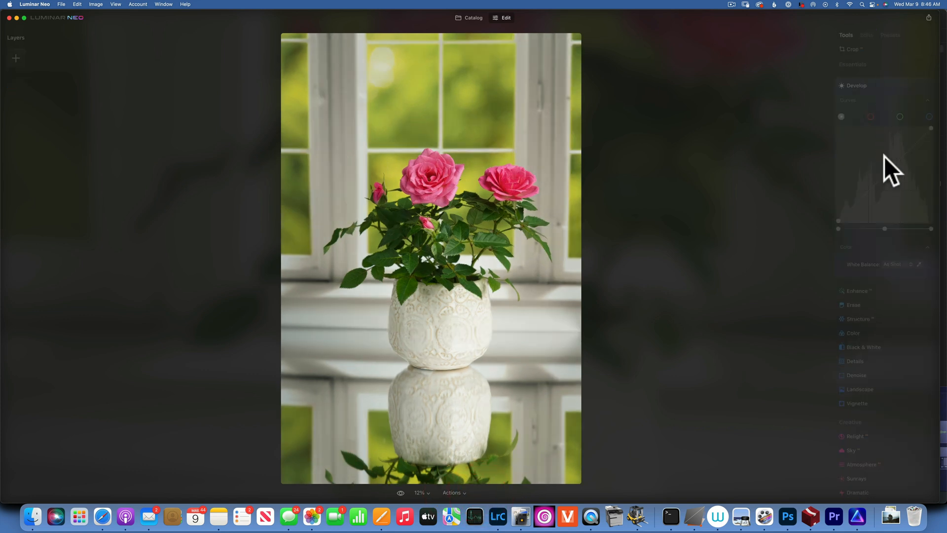
pyautogui.click(857, 85)
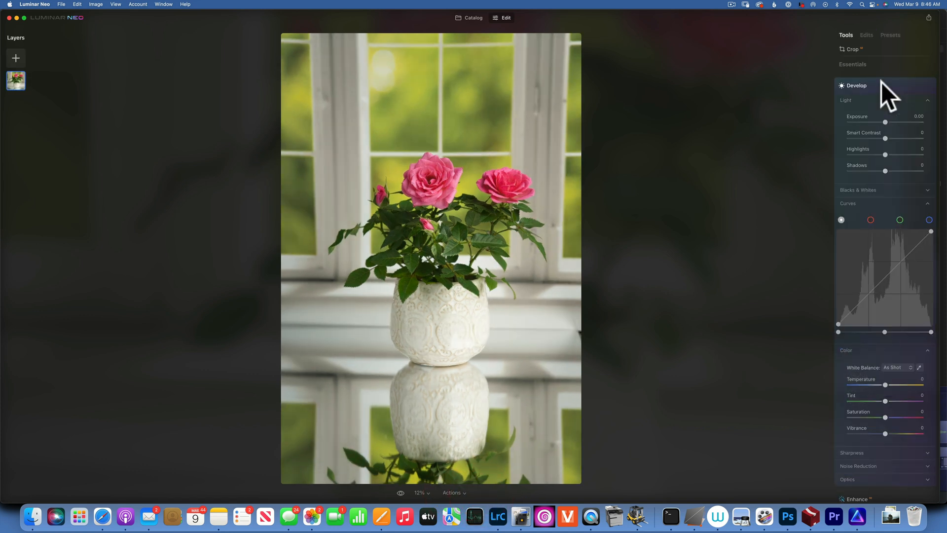
pyautogui.moveTo(858, 82)
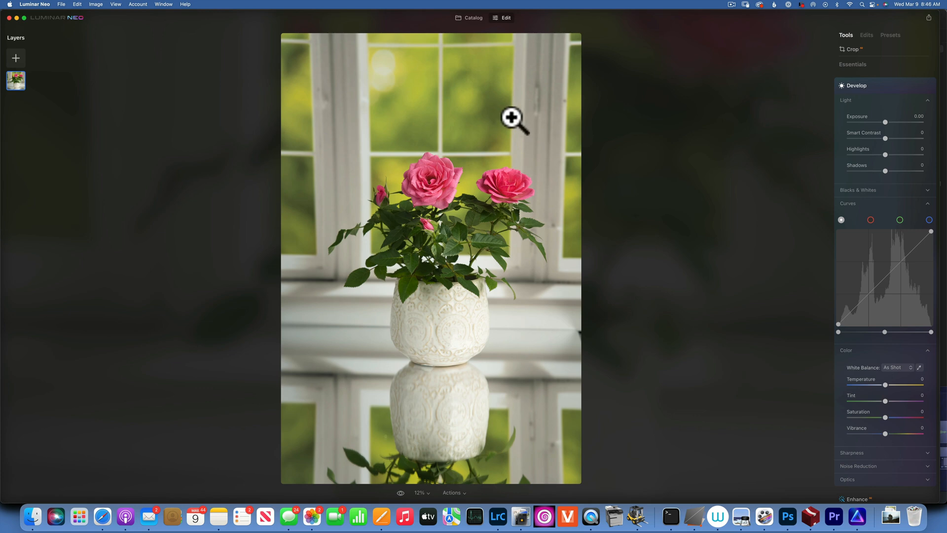
pyautogui.moveTo(501, 28)
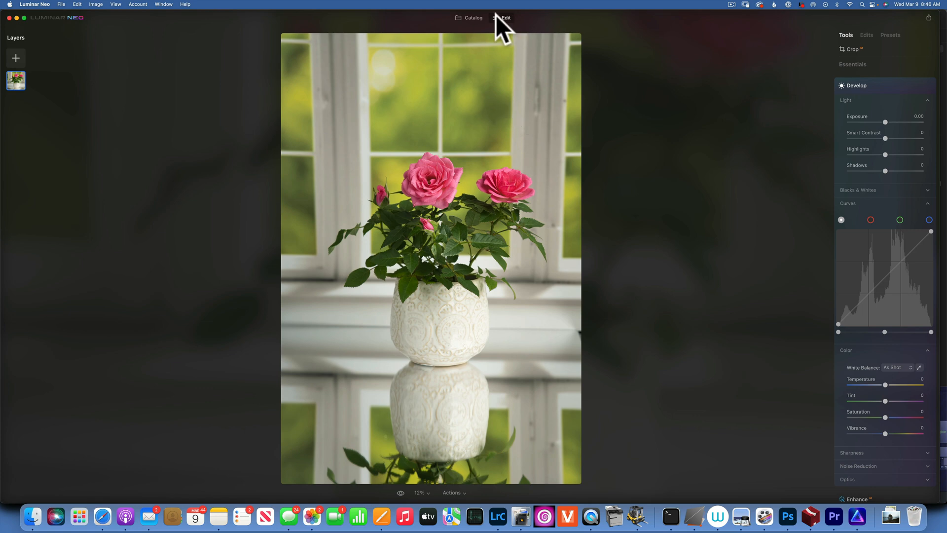
# Step: From the Catalog, load the potato-figure with chips photo into the Edit workspace
pyautogui.click(472, 18)
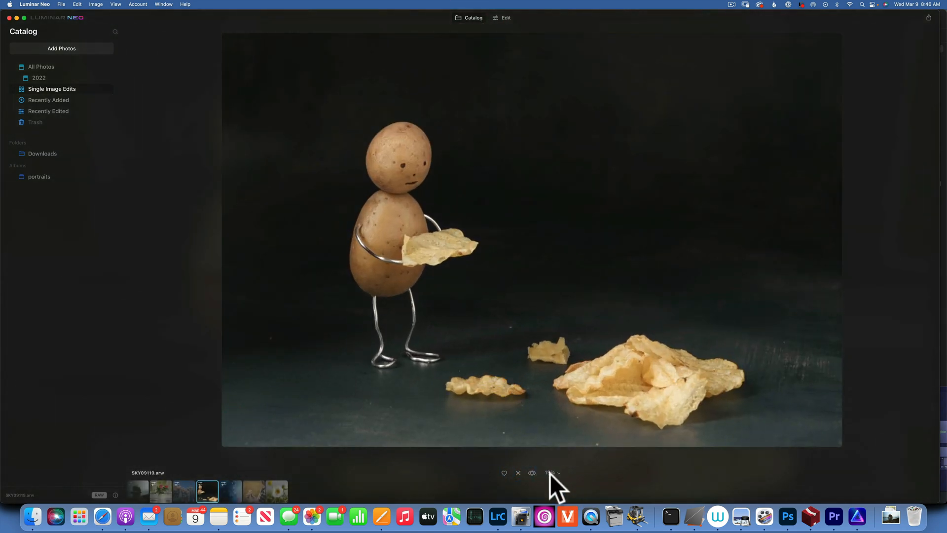
pyautogui.click(506, 18)
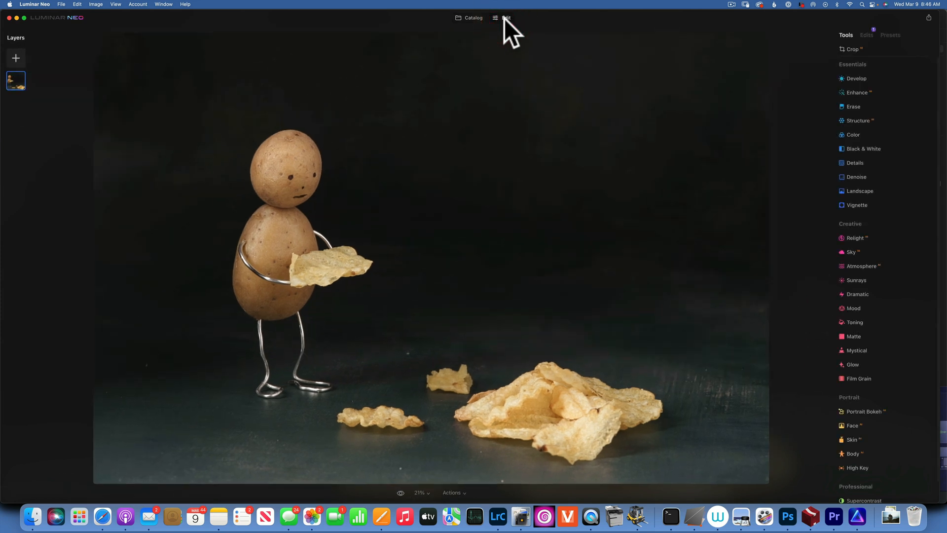
pyautogui.moveTo(462, 495)
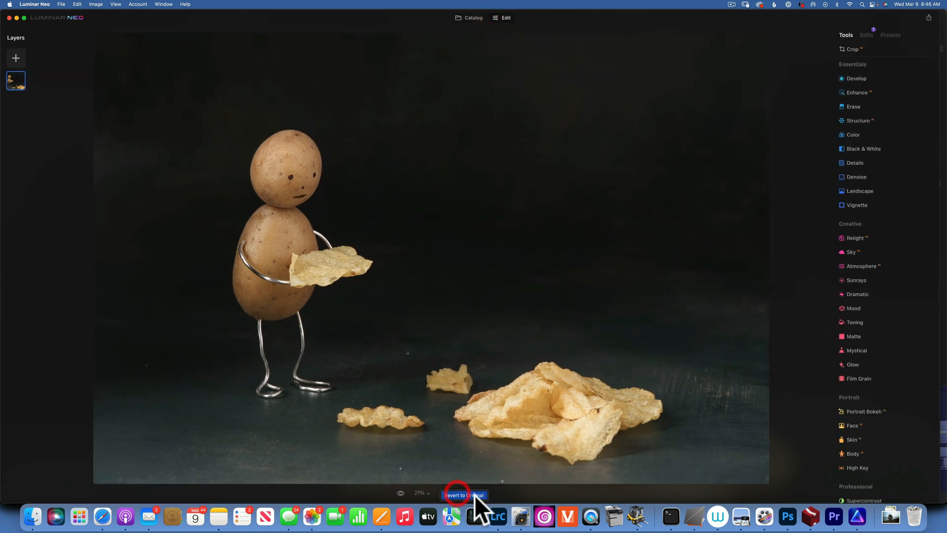
# Step: Revert the potato photo to original and change its profile from Luminar Default to Camera NT
pyautogui.click(464, 494)
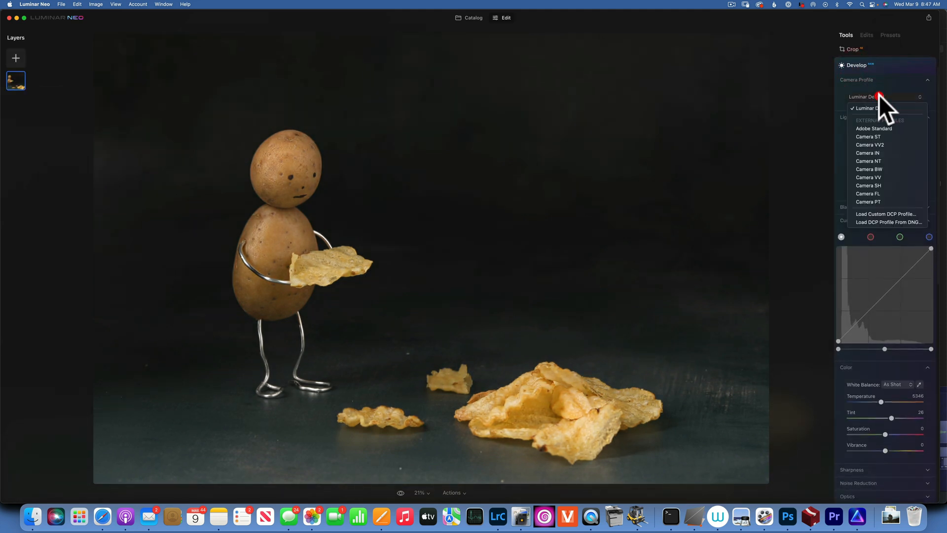
pyautogui.moveTo(879, 153)
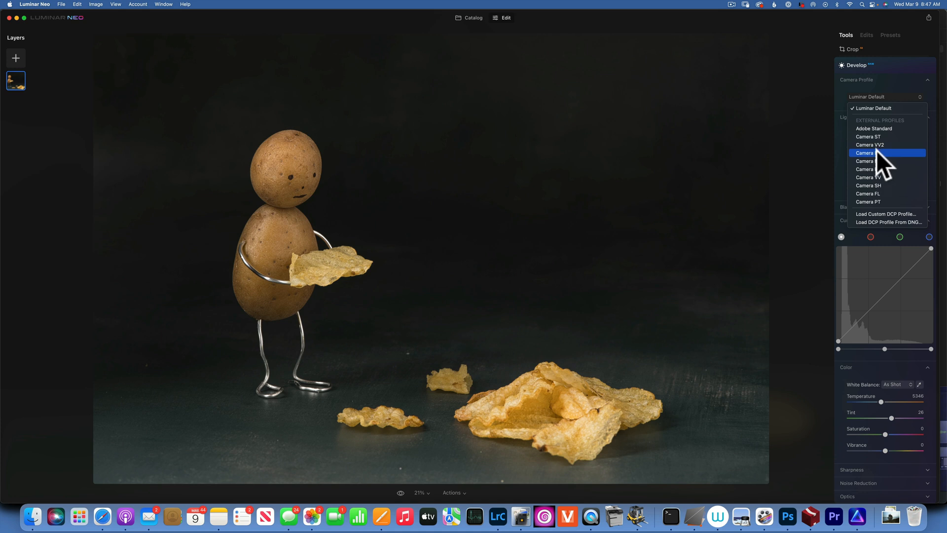
pyautogui.moveTo(885, 149)
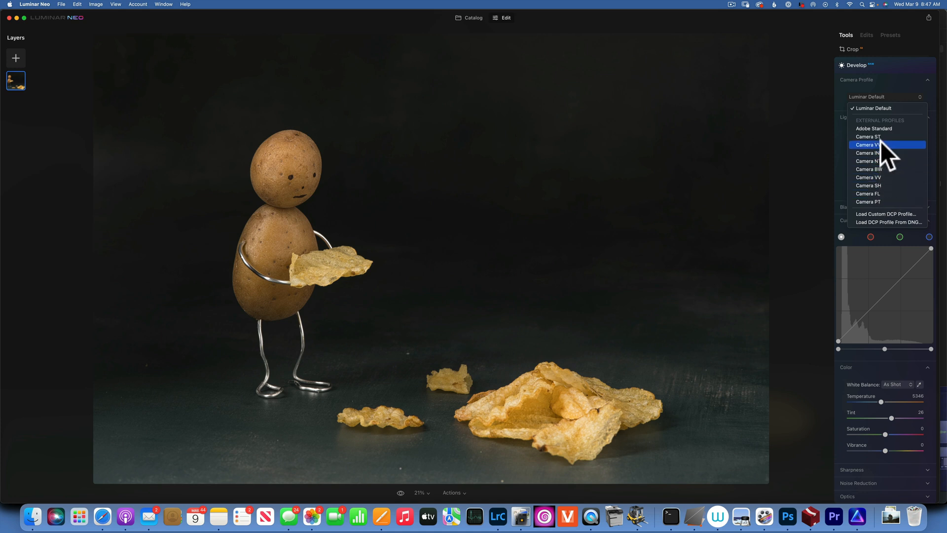
pyautogui.moveTo(865, 153)
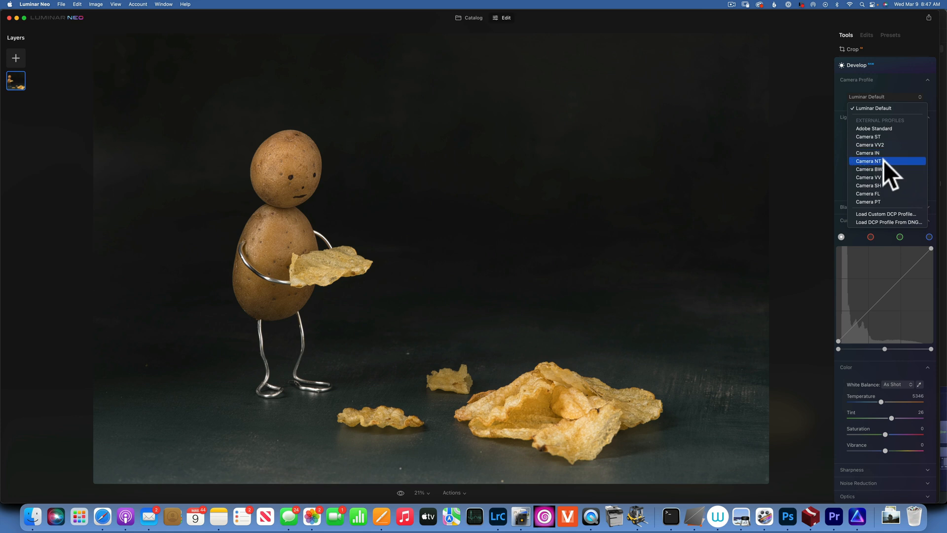
pyautogui.moveTo(888, 176)
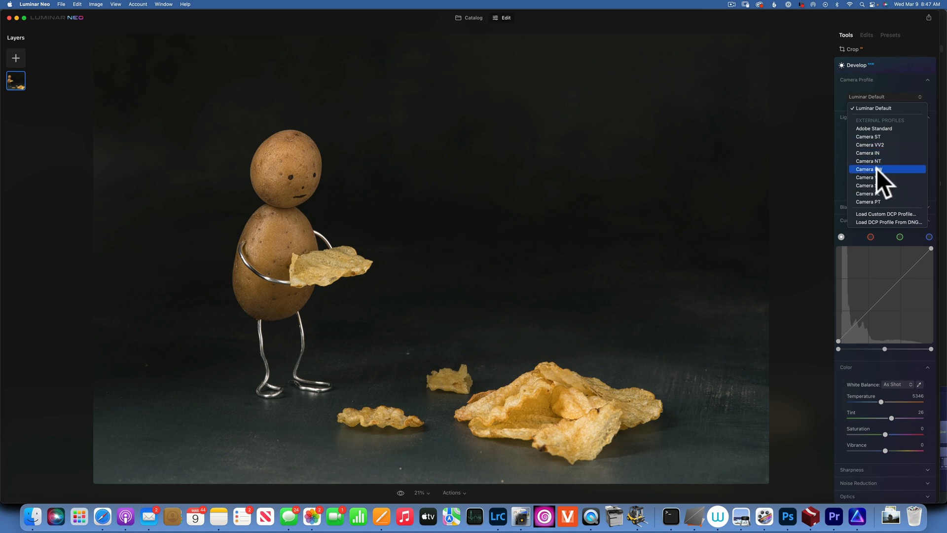
pyautogui.moveTo(879, 163)
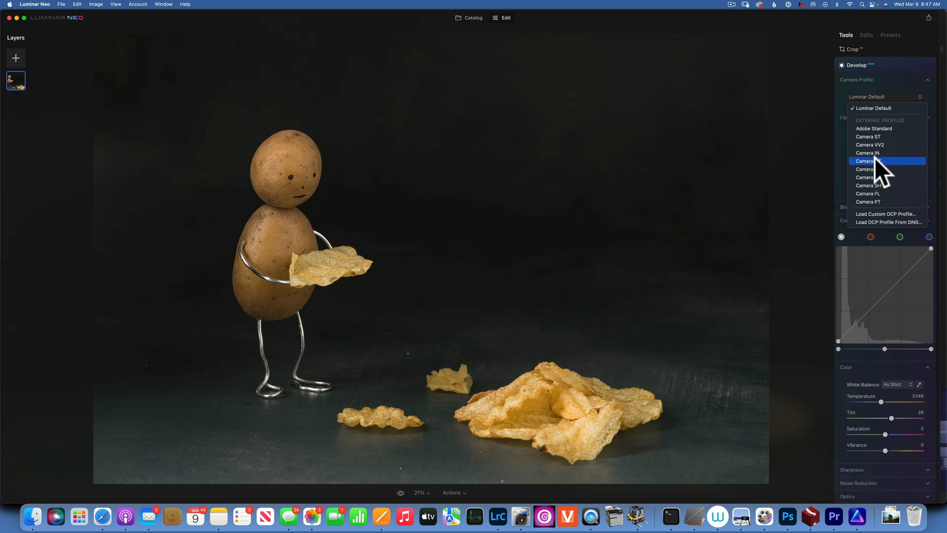
pyautogui.click(869, 161)
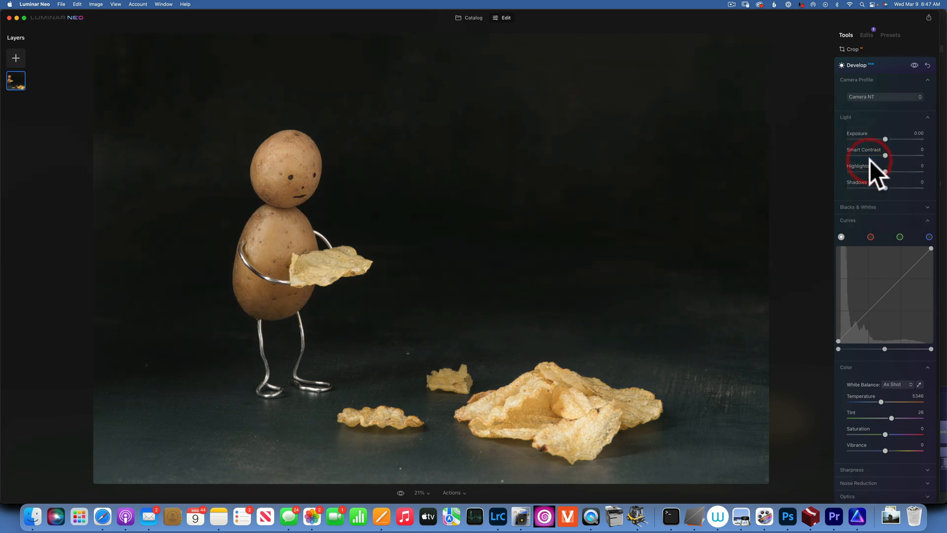
pyautogui.moveTo(883, 97)
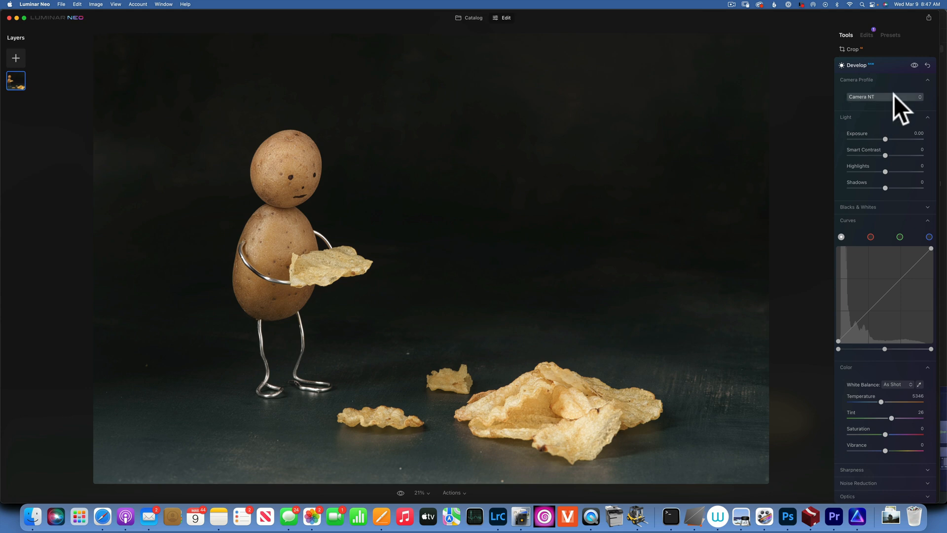
pyautogui.moveTo(483, 37)
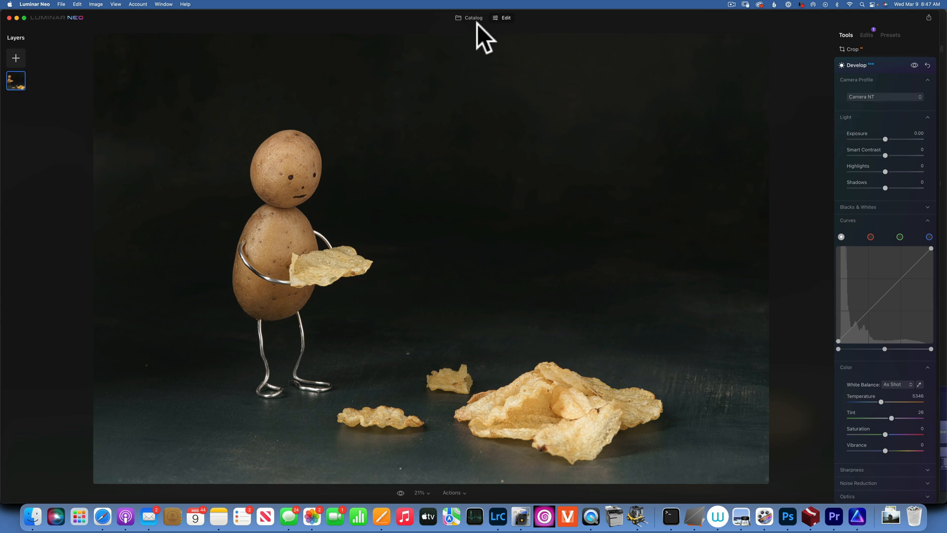
# Step: From the Catalog, open the misty island seascape photo and load it into the Edit workspace
pyautogui.click(473, 17)
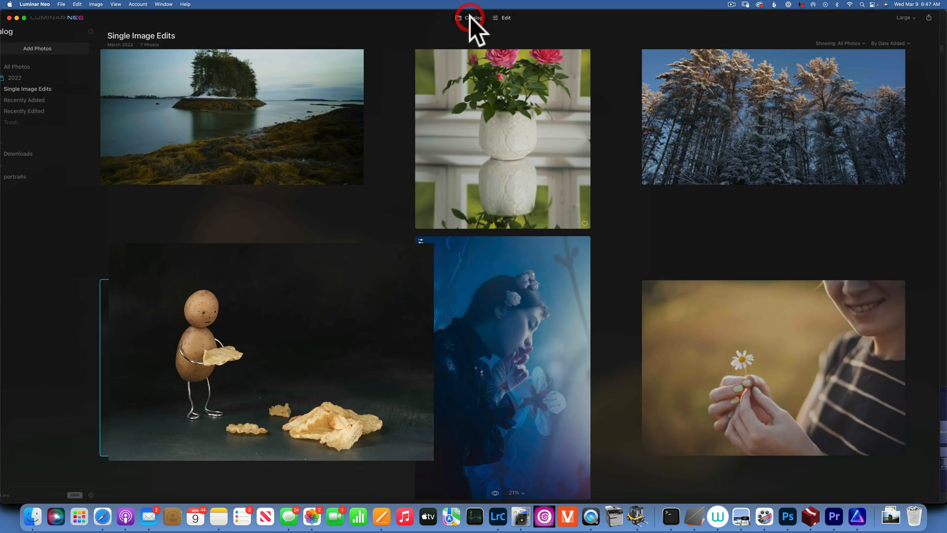
pyautogui.click(472, 17)
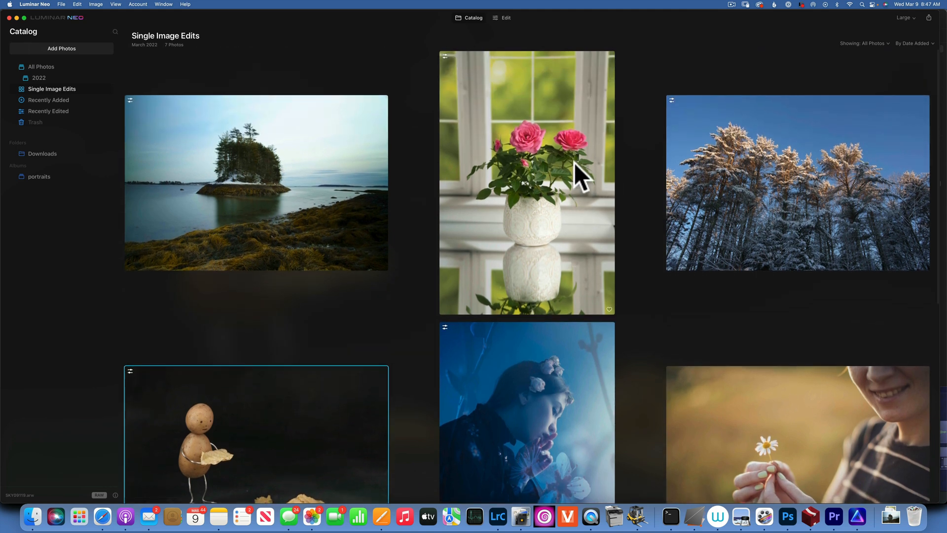
pyautogui.doubleClick(255, 183)
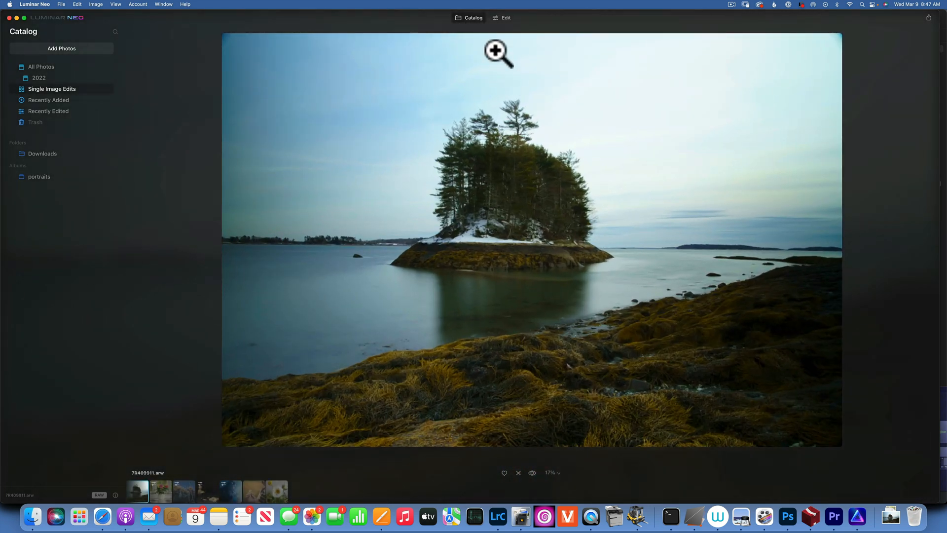
pyautogui.click(502, 17)
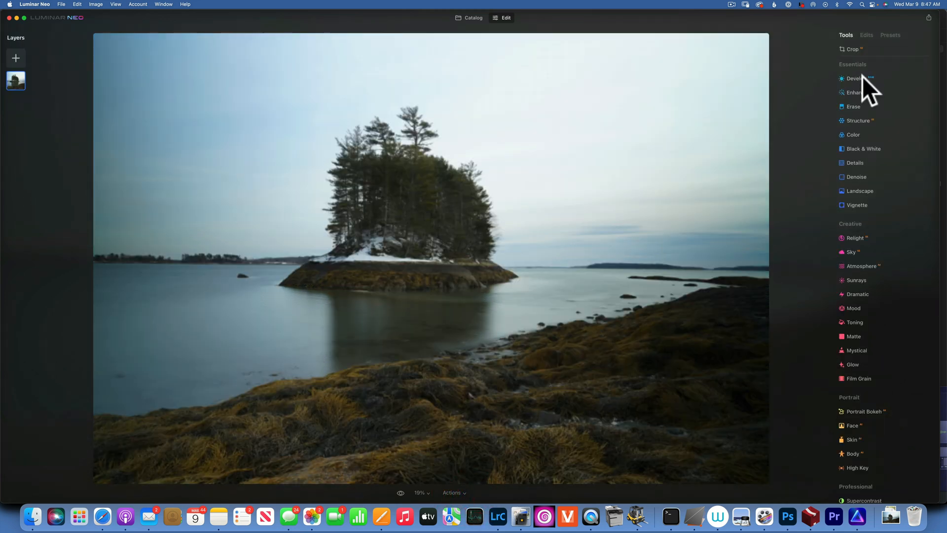
# Step: In Develop, apply the Adobe Standard and then Camera Standard profiles to the seascape
pyautogui.click(856, 78)
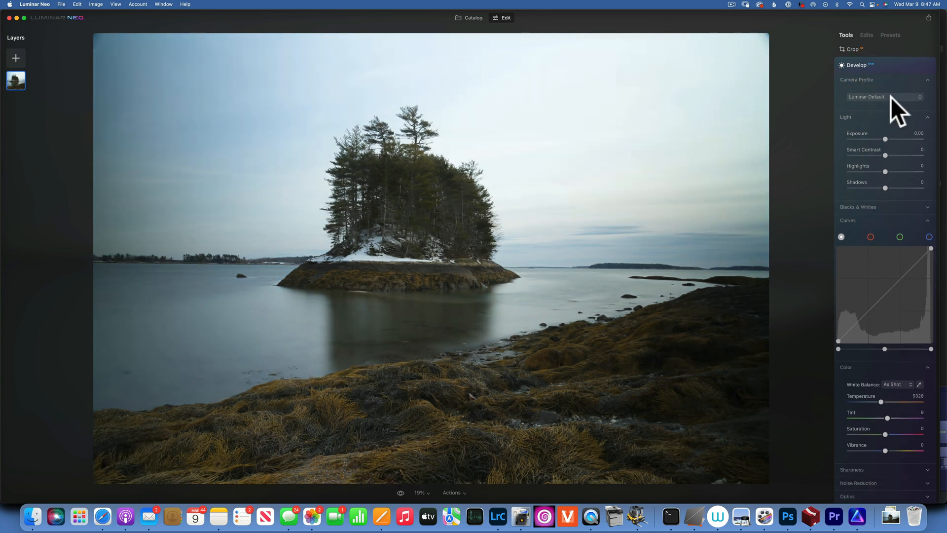
pyautogui.click(884, 97)
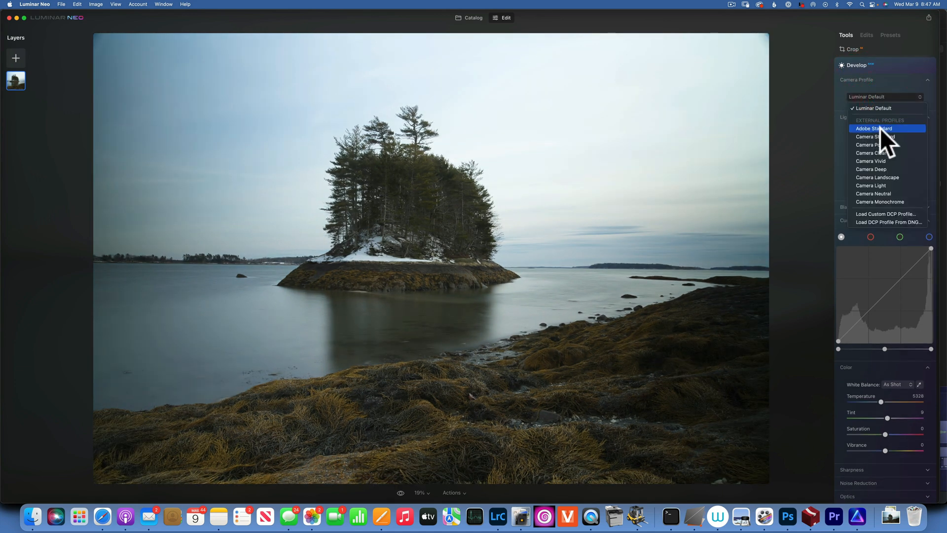
pyautogui.click(875, 128)
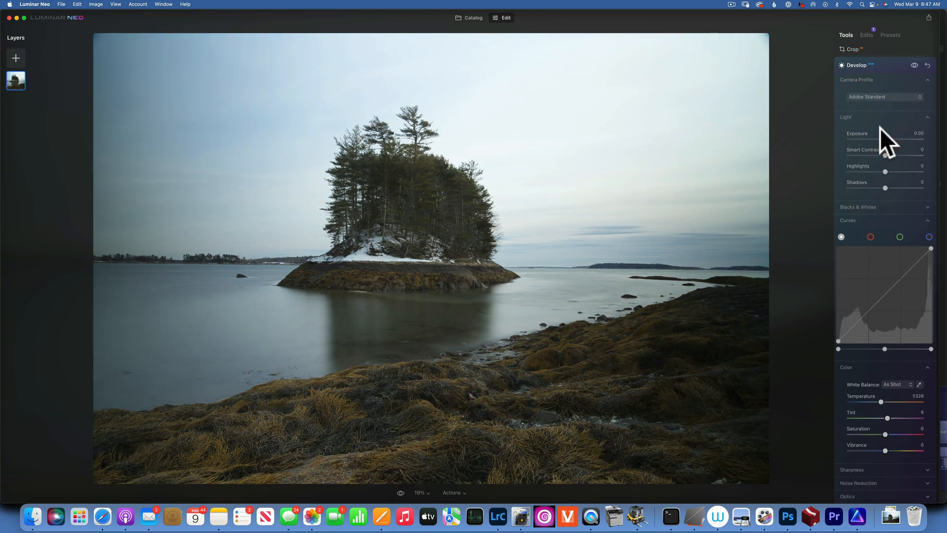
pyautogui.click(884, 96)
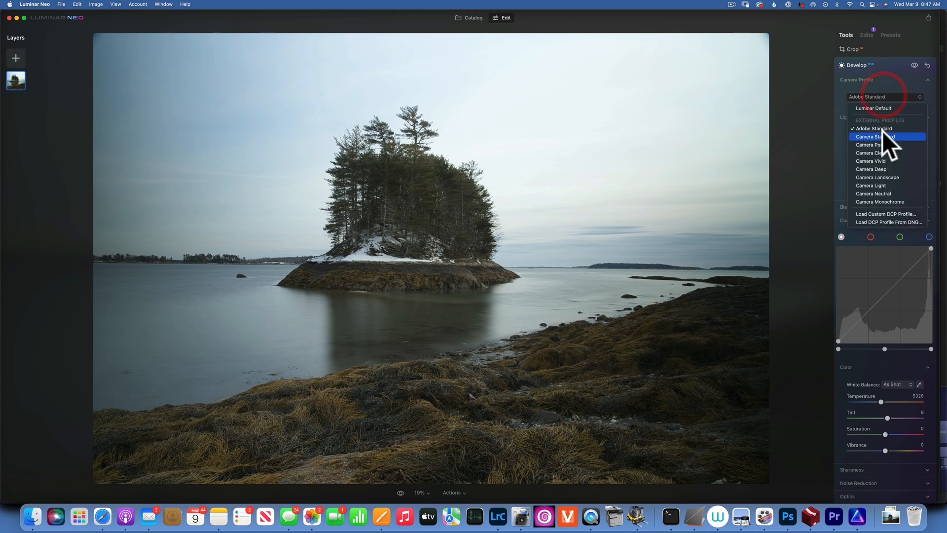
pyautogui.click(875, 136)
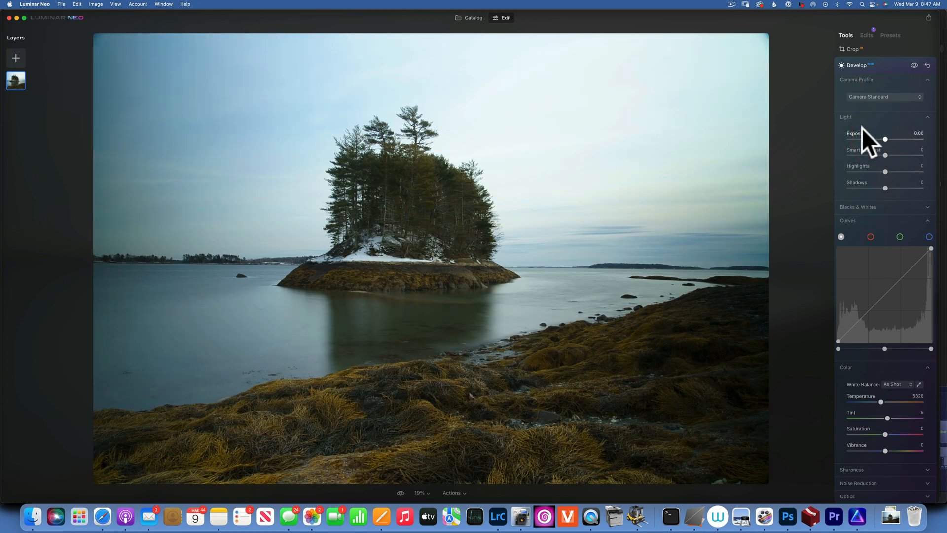
# Step: Try Camera Portrait, then leave the Camera Clear profile applied
pyautogui.click(884, 97)
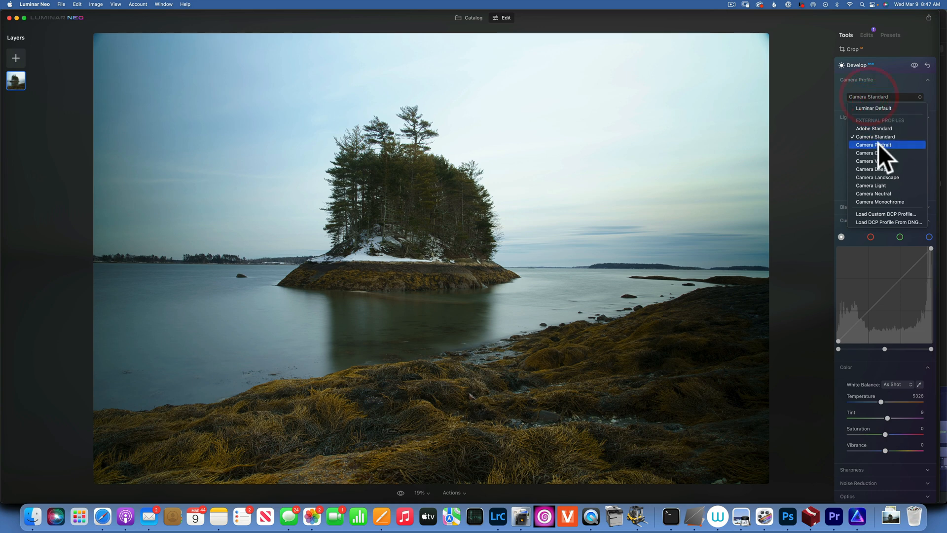
pyautogui.click(875, 144)
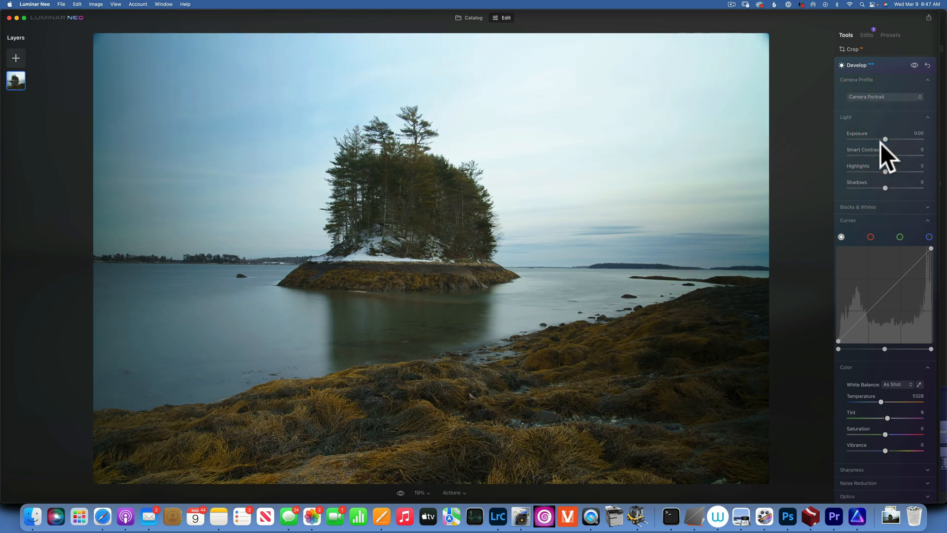
pyautogui.click(884, 96)
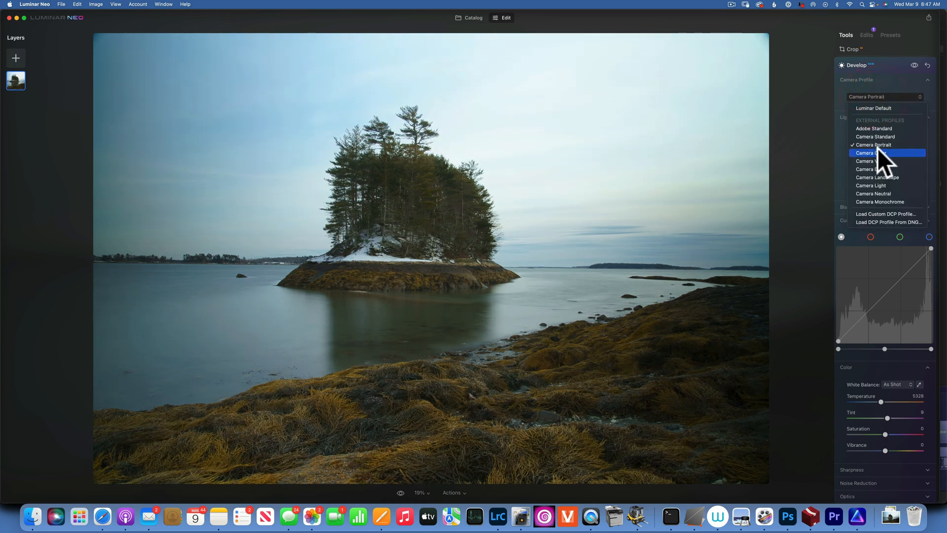
pyautogui.click(876, 153)
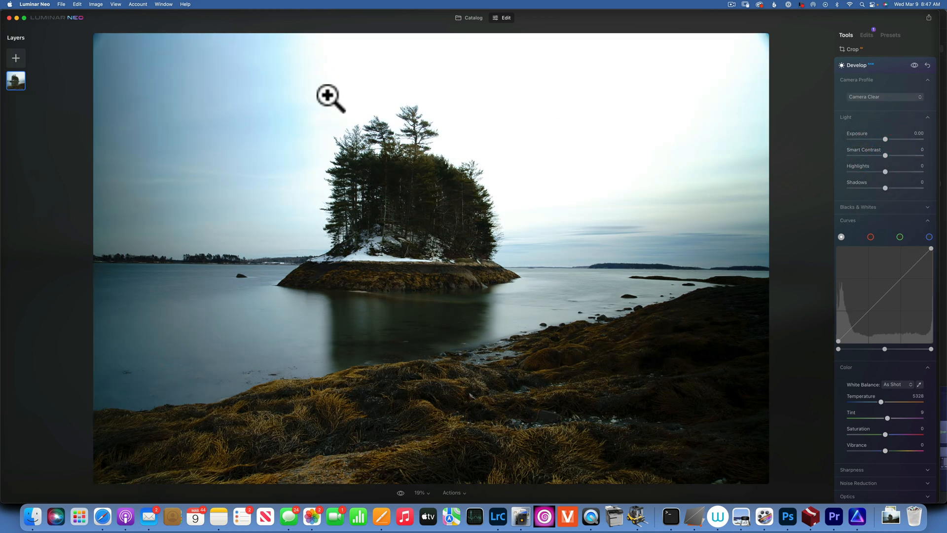
pyautogui.moveTo(590, 188)
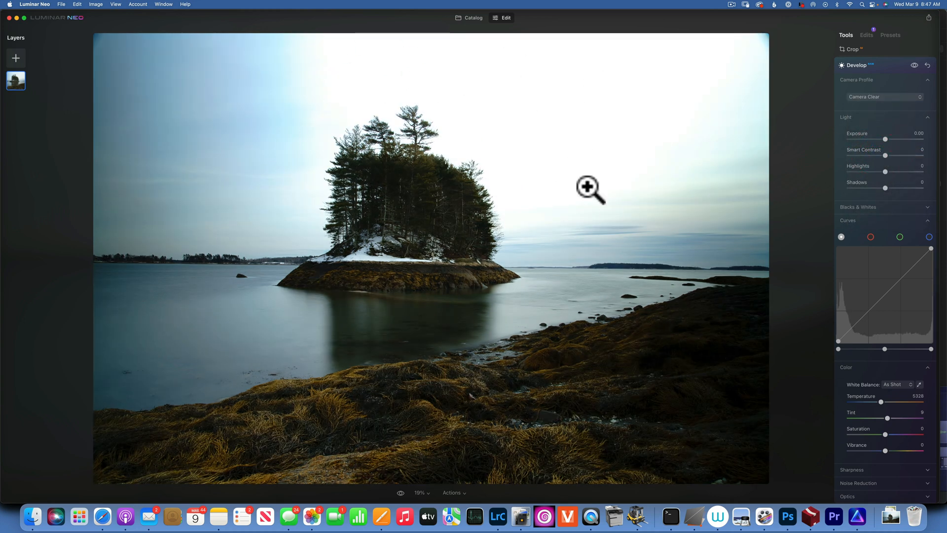
pyautogui.moveTo(436, 146)
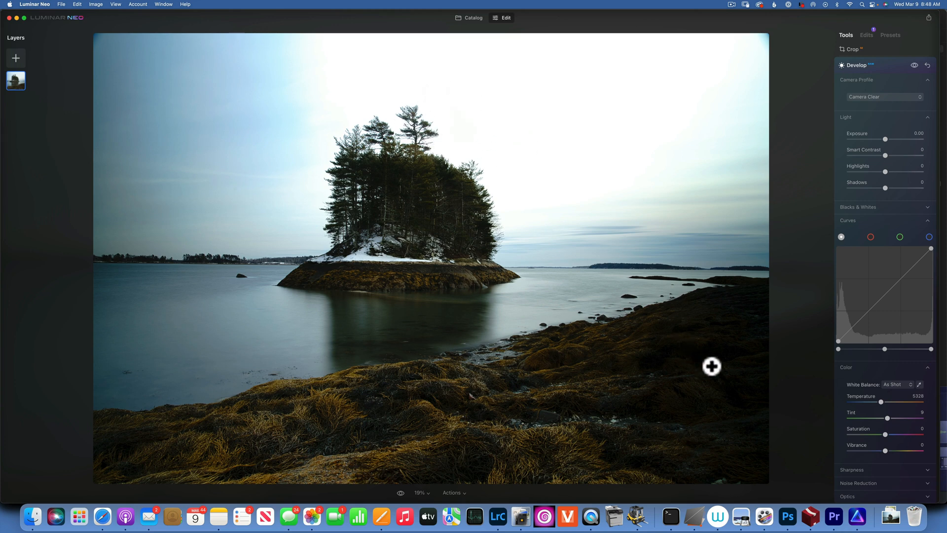
pyautogui.moveTo(884, 96)
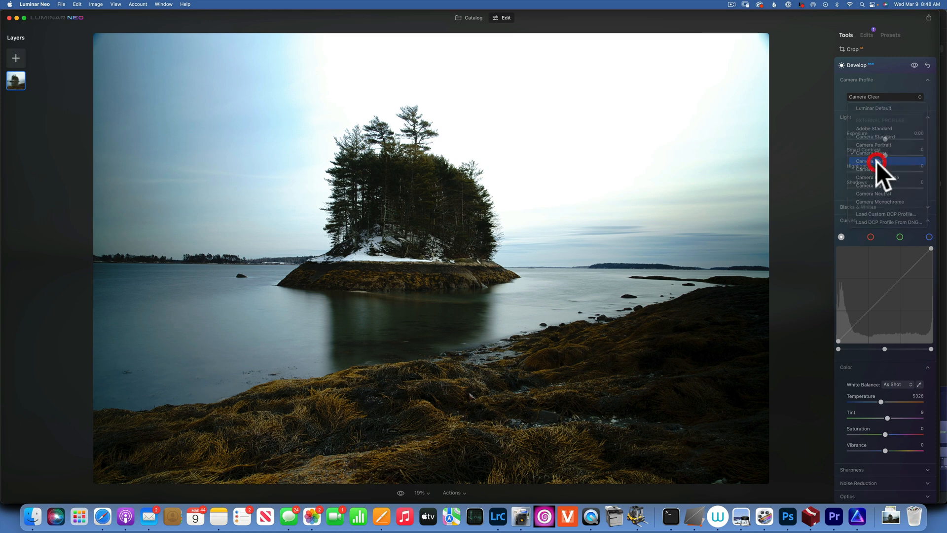
# Step: Apply the Camera Vivid, Camera Deep and Camera Light profiles in turn
pyautogui.click(876, 161)
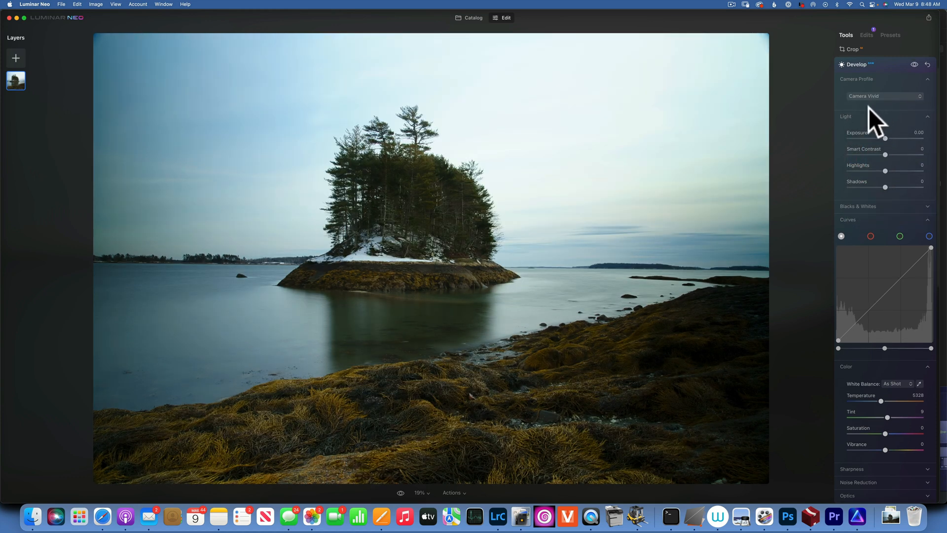
pyautogui.click(884, 95)
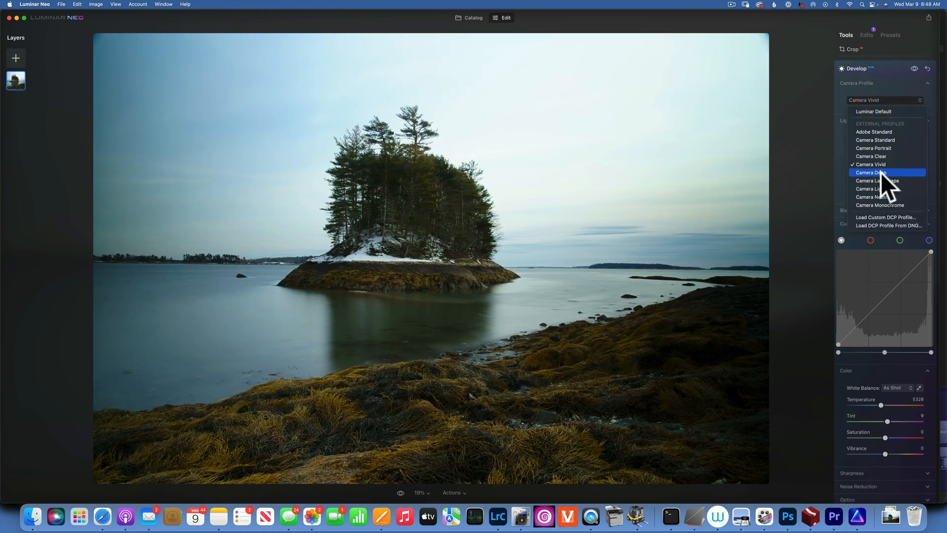
pyautogui.click(871, 172)
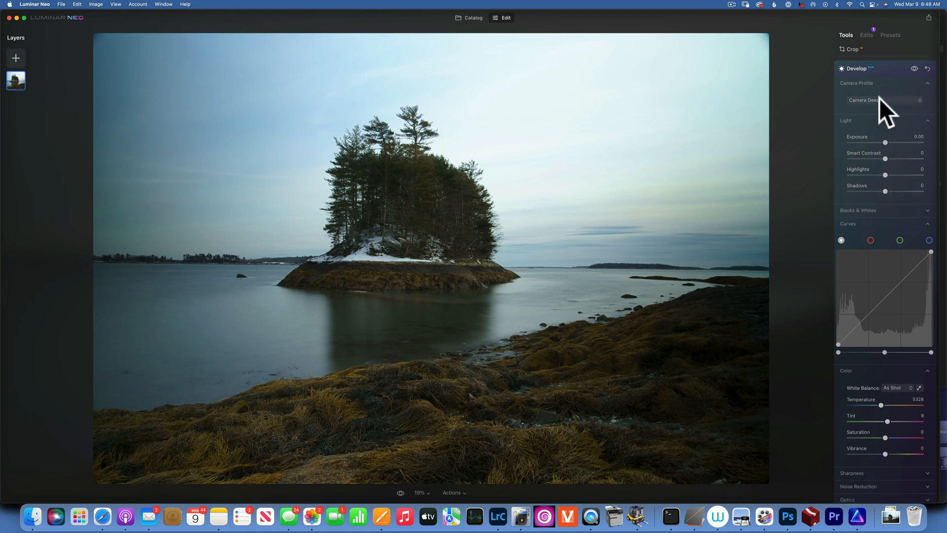
pyautogui.click(882, 100)
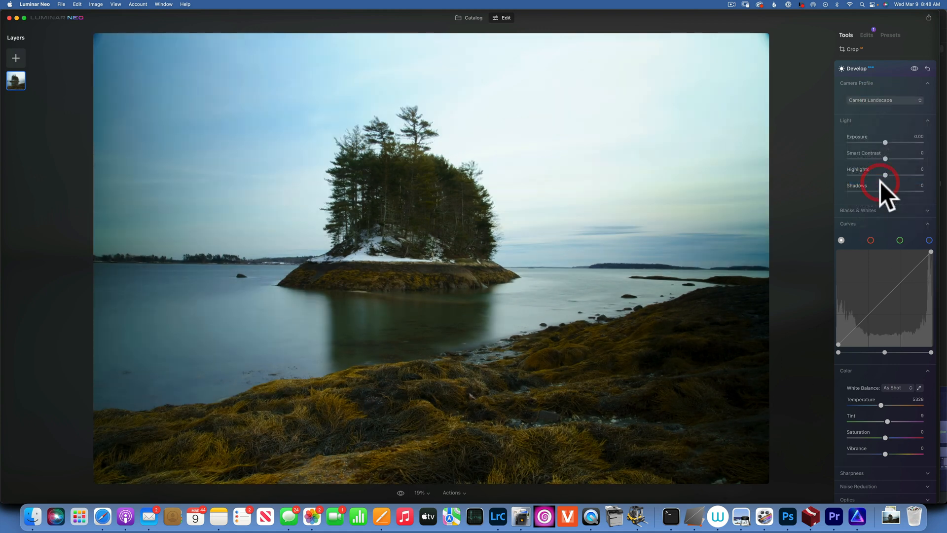
pyautogui.moveTo(364, 414)
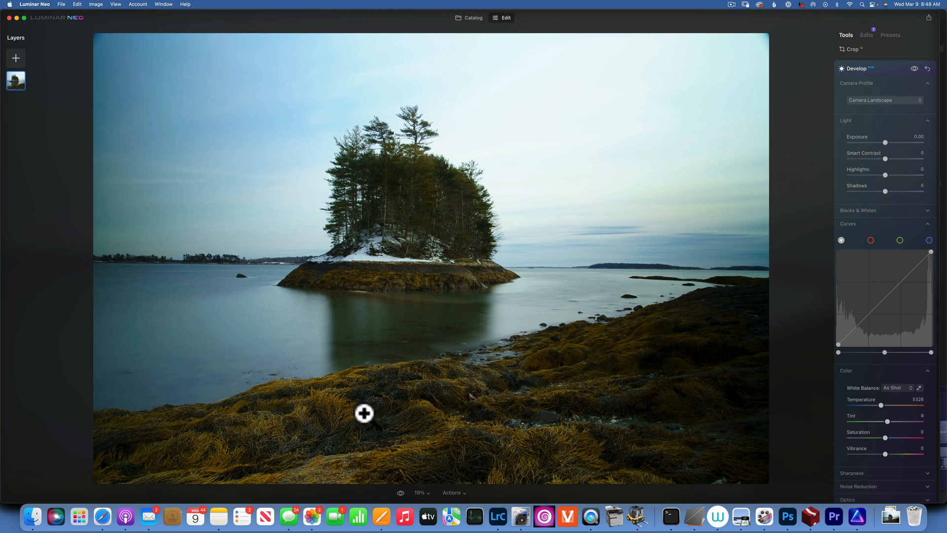
pyautogui.click(885, 101)
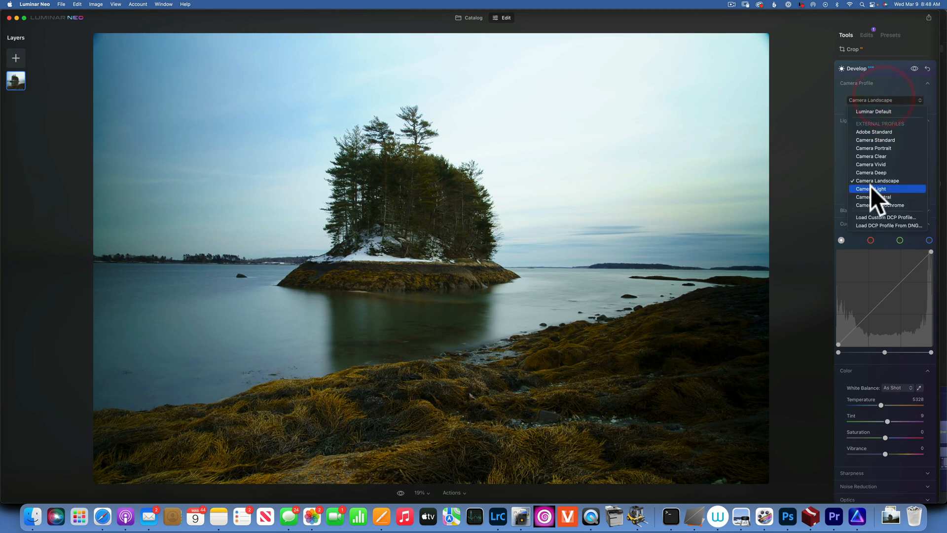
pyautogui.click(871, 188)
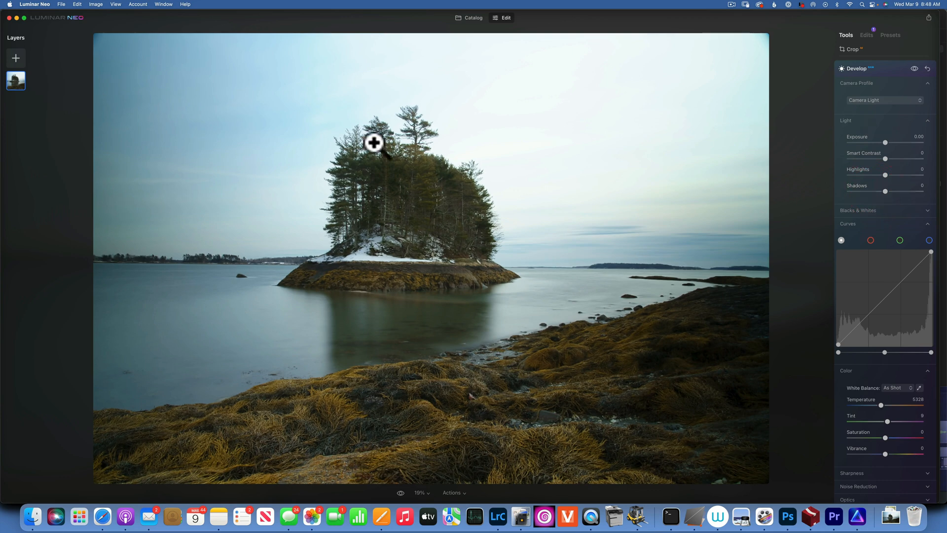
pyautogui.moveTo(895, 155)
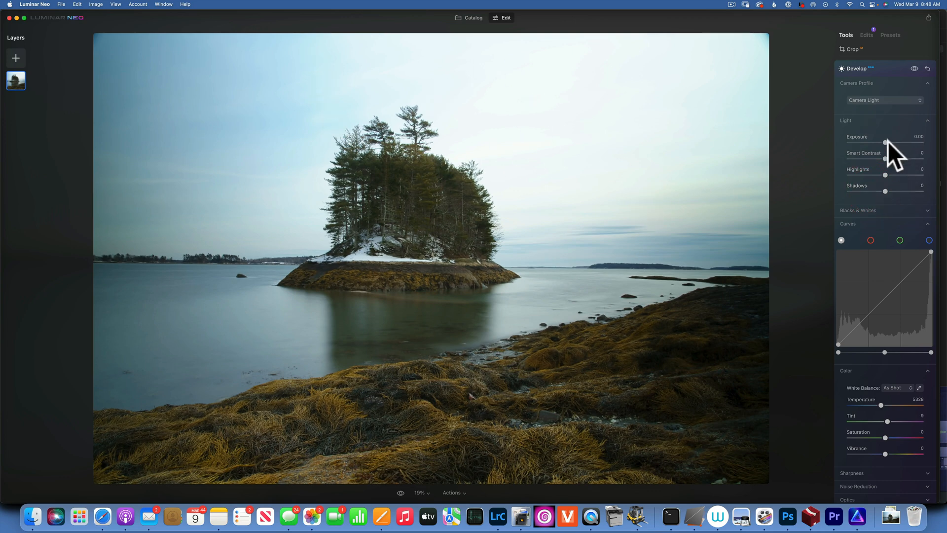
# Step: Try Camera Neutral, then settle on Camera Monochrome for a black-and-white seascape
pyautogui.click(884, 100)
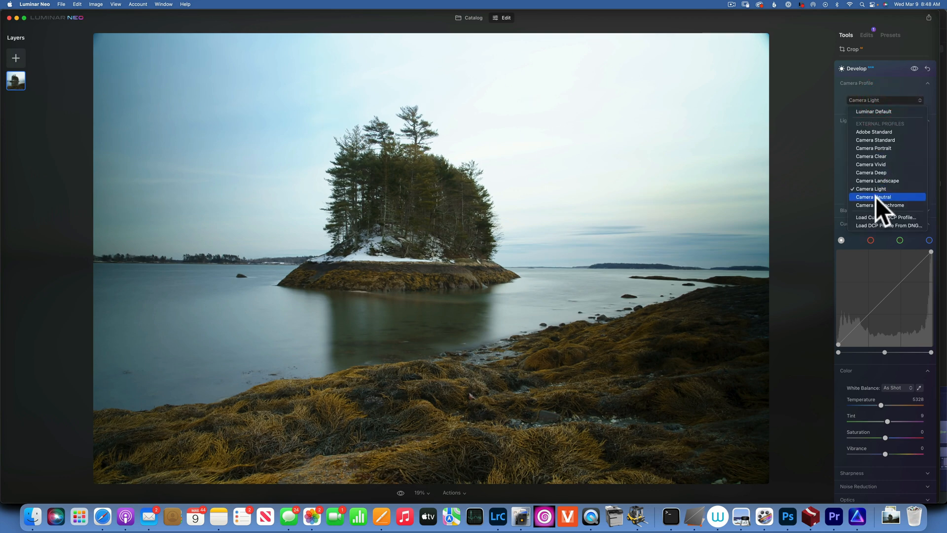
pyautogui.click(875, 197)
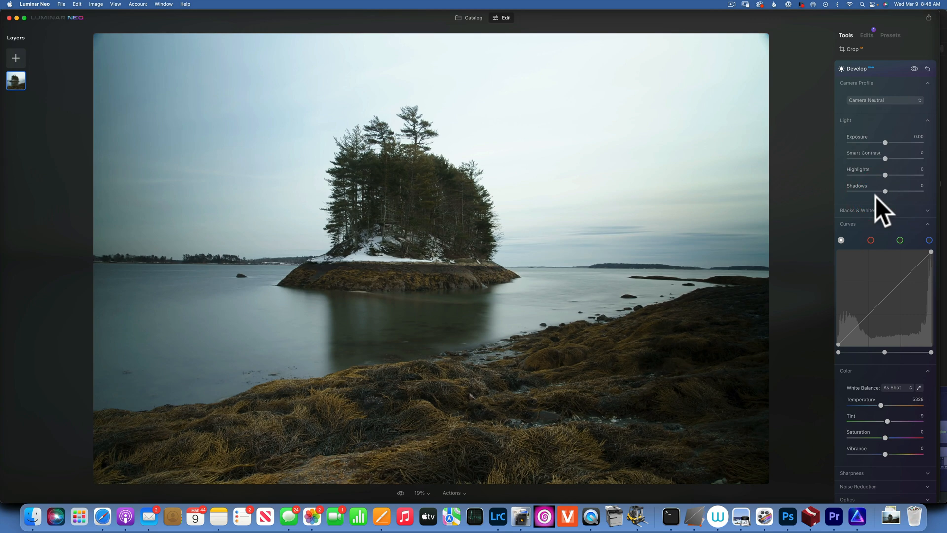
pyautogui.click(884, 99)
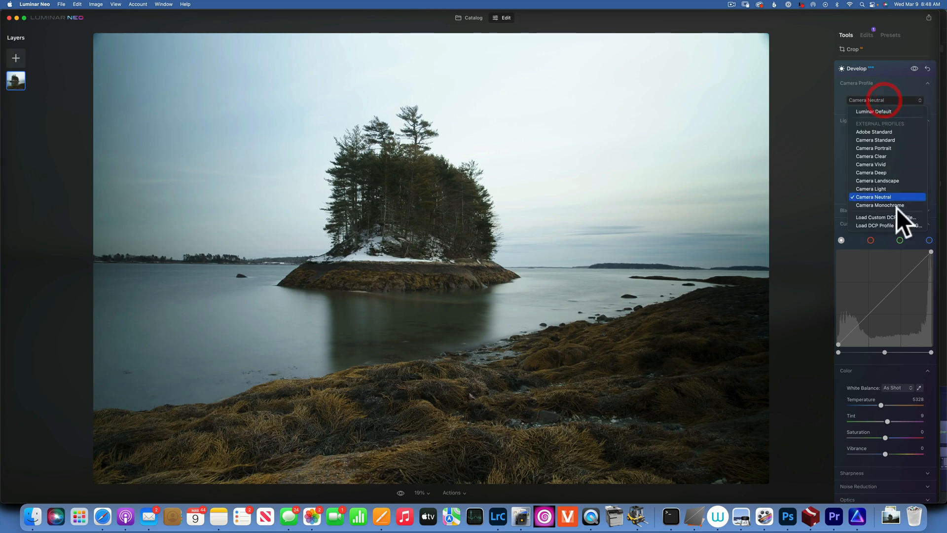
pyautogui.click(879, 206)
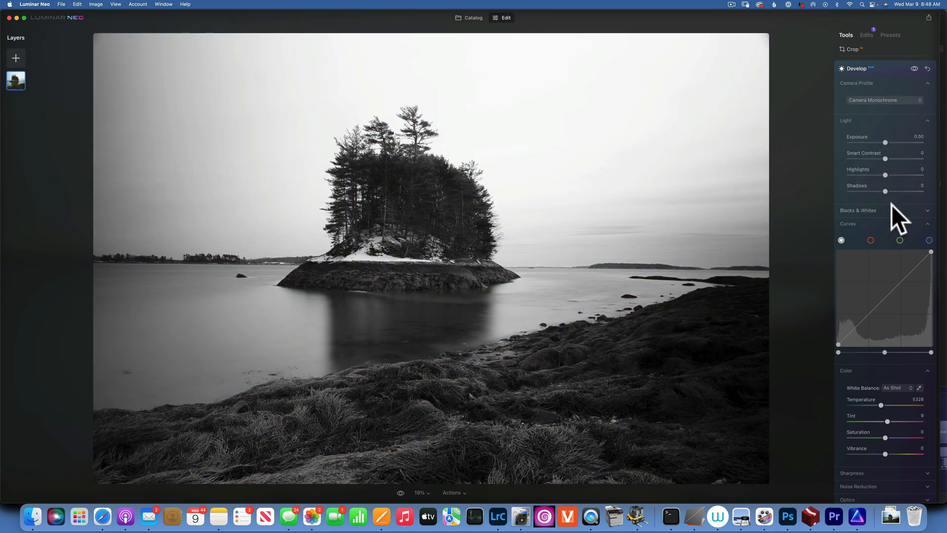
pyautogui.moveTo(479, 33)
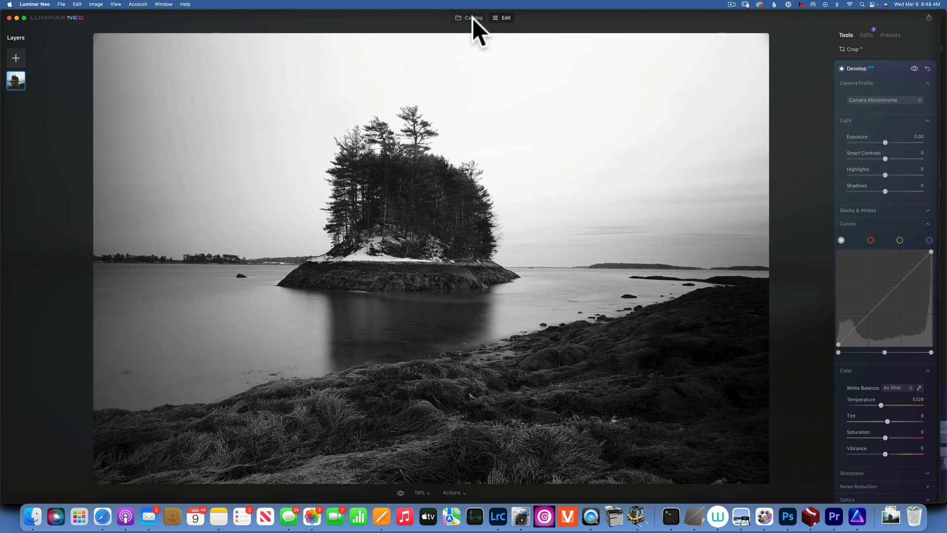
pyautogui.click(472, 18)
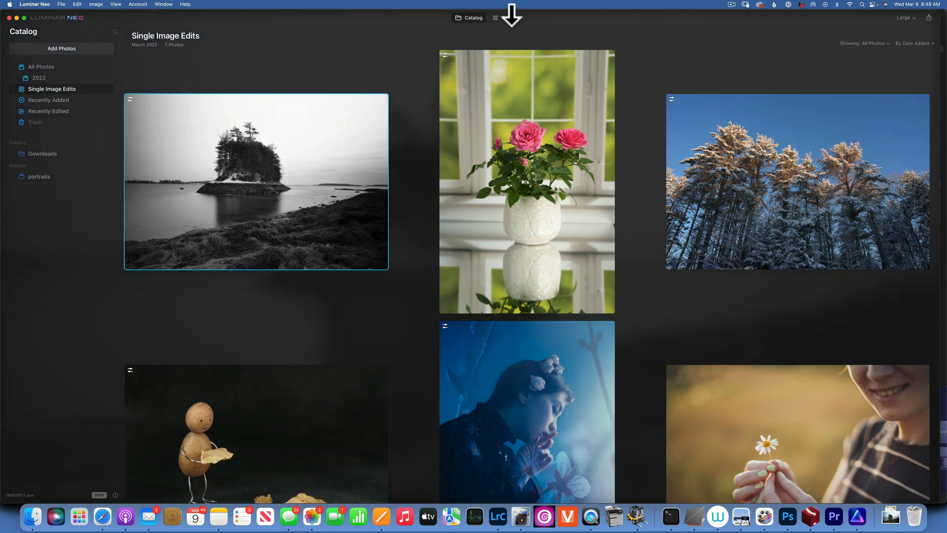
pyautogui.doubleClick(256, 182)
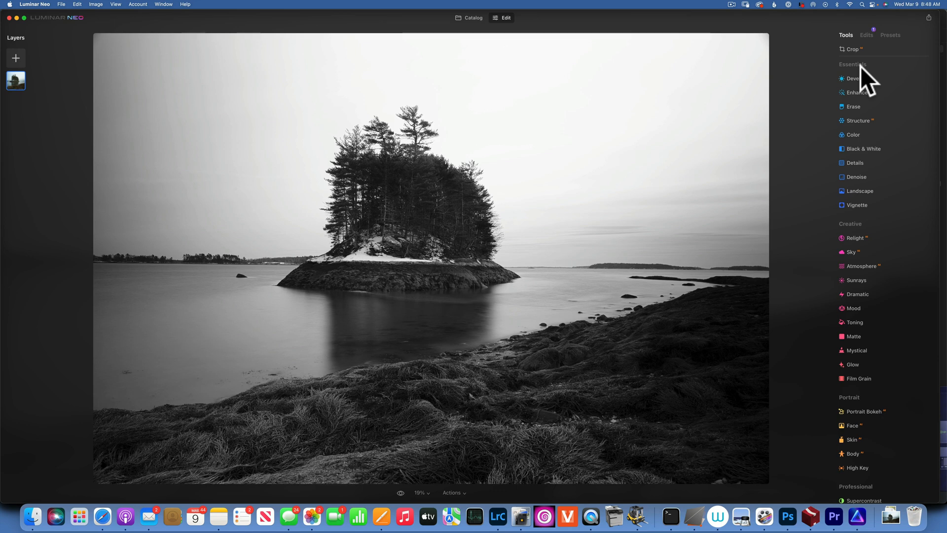
pyautogui.moveTo(816, 86)
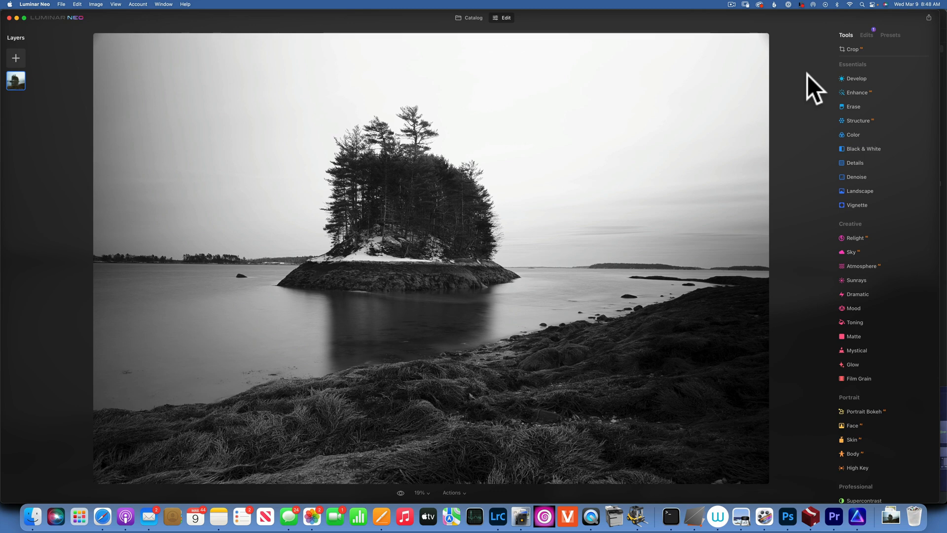
pyautogui.moveTo(809, 85)
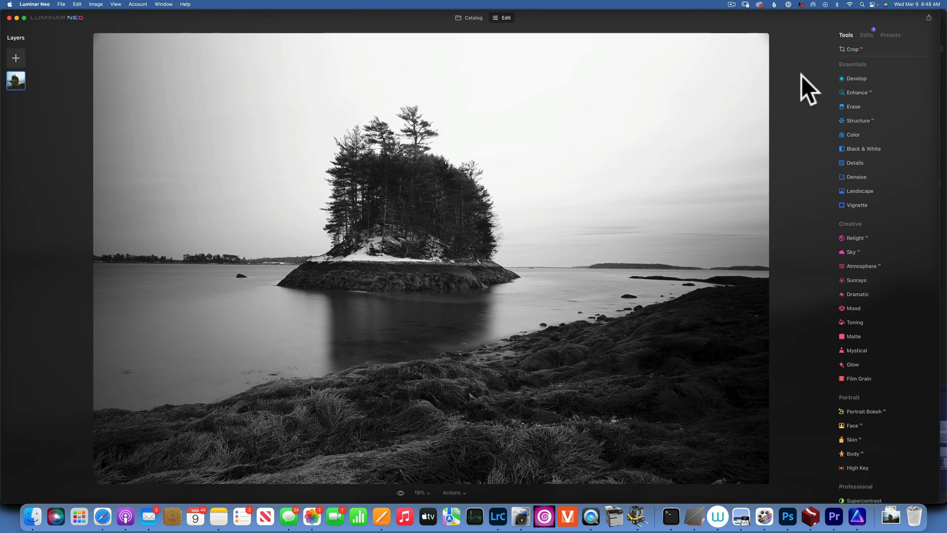